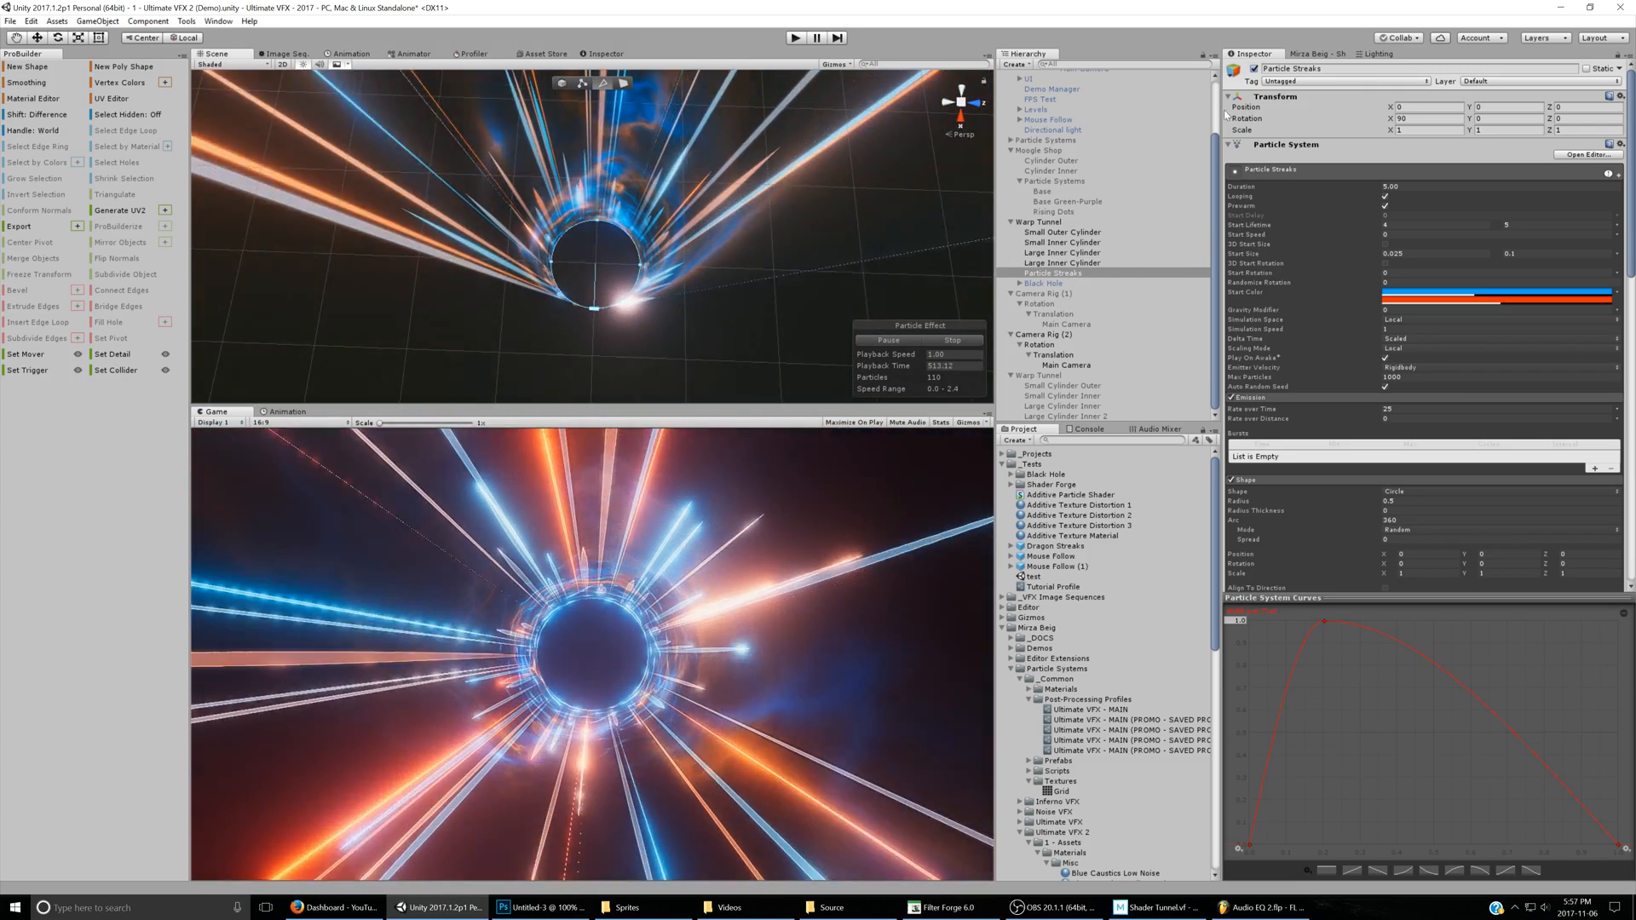
# Deactivate the Warp Tunnel containing Particle Streaks and inspect Large Cylinder Inner 2's material
pyautogui.click(1042, 222)
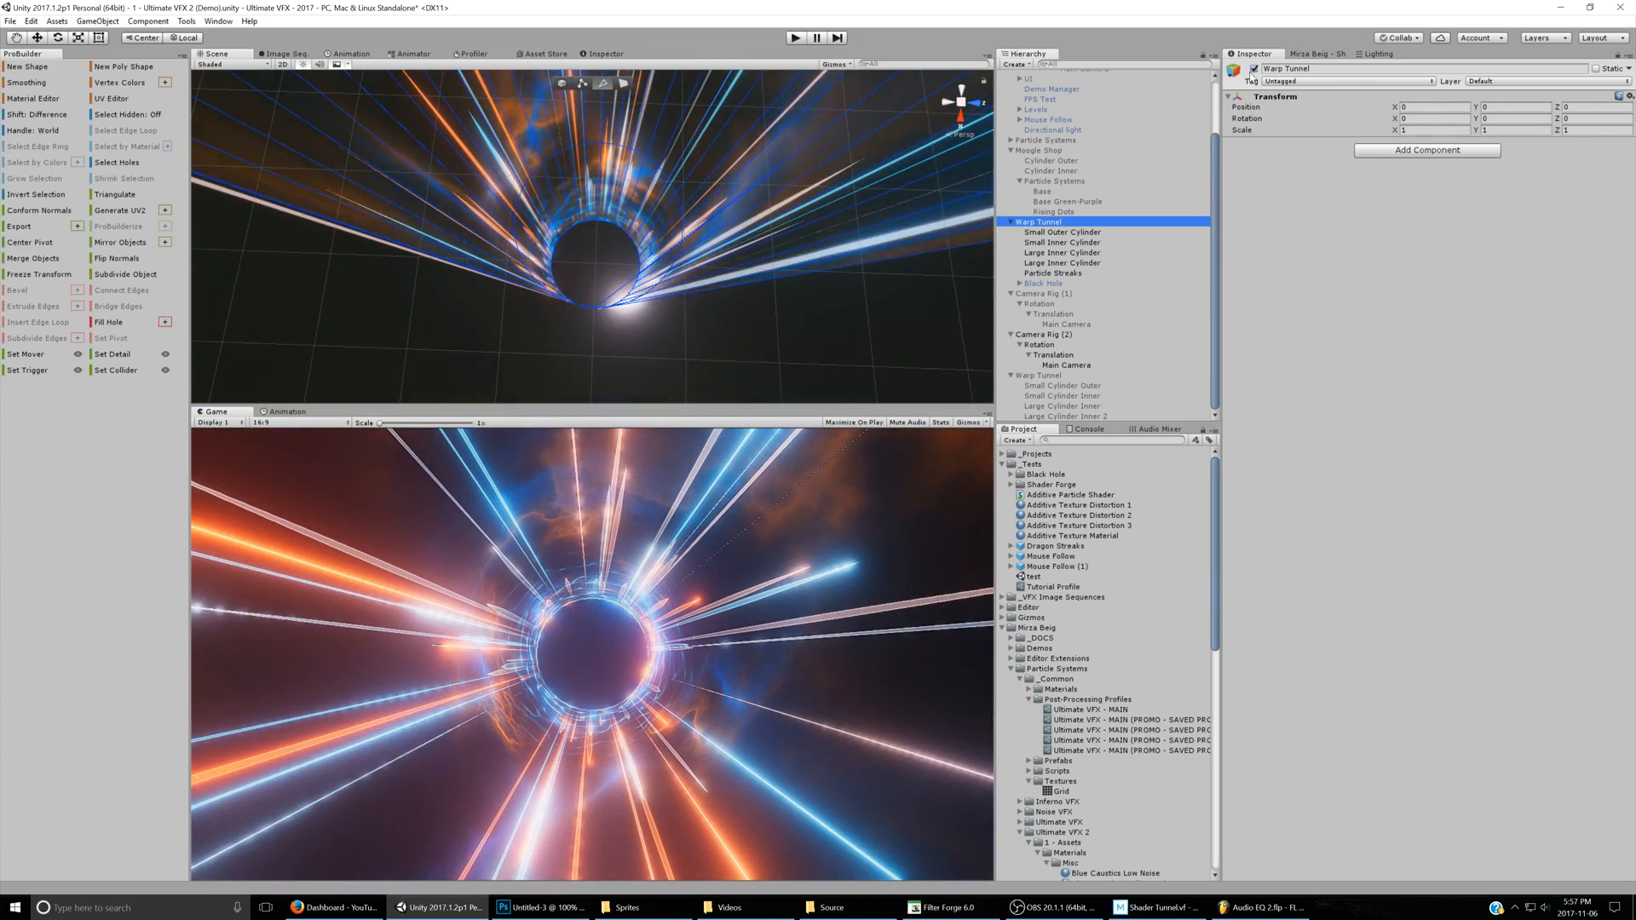
pyautogui.click(1036, 375)
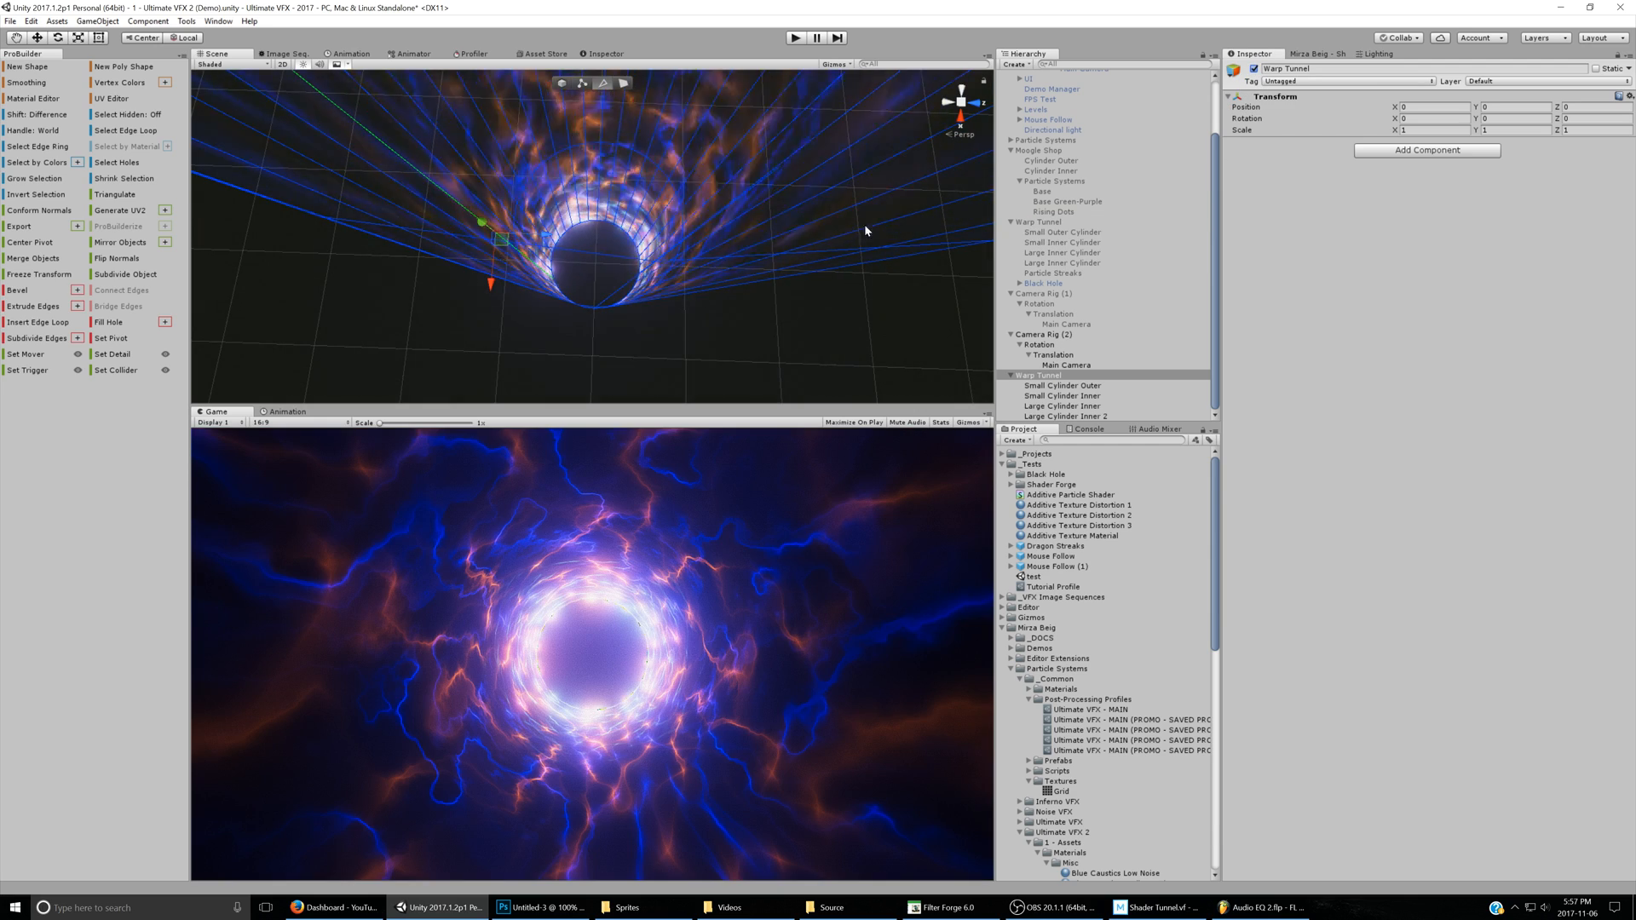
pyautogui.click(1059, 416)
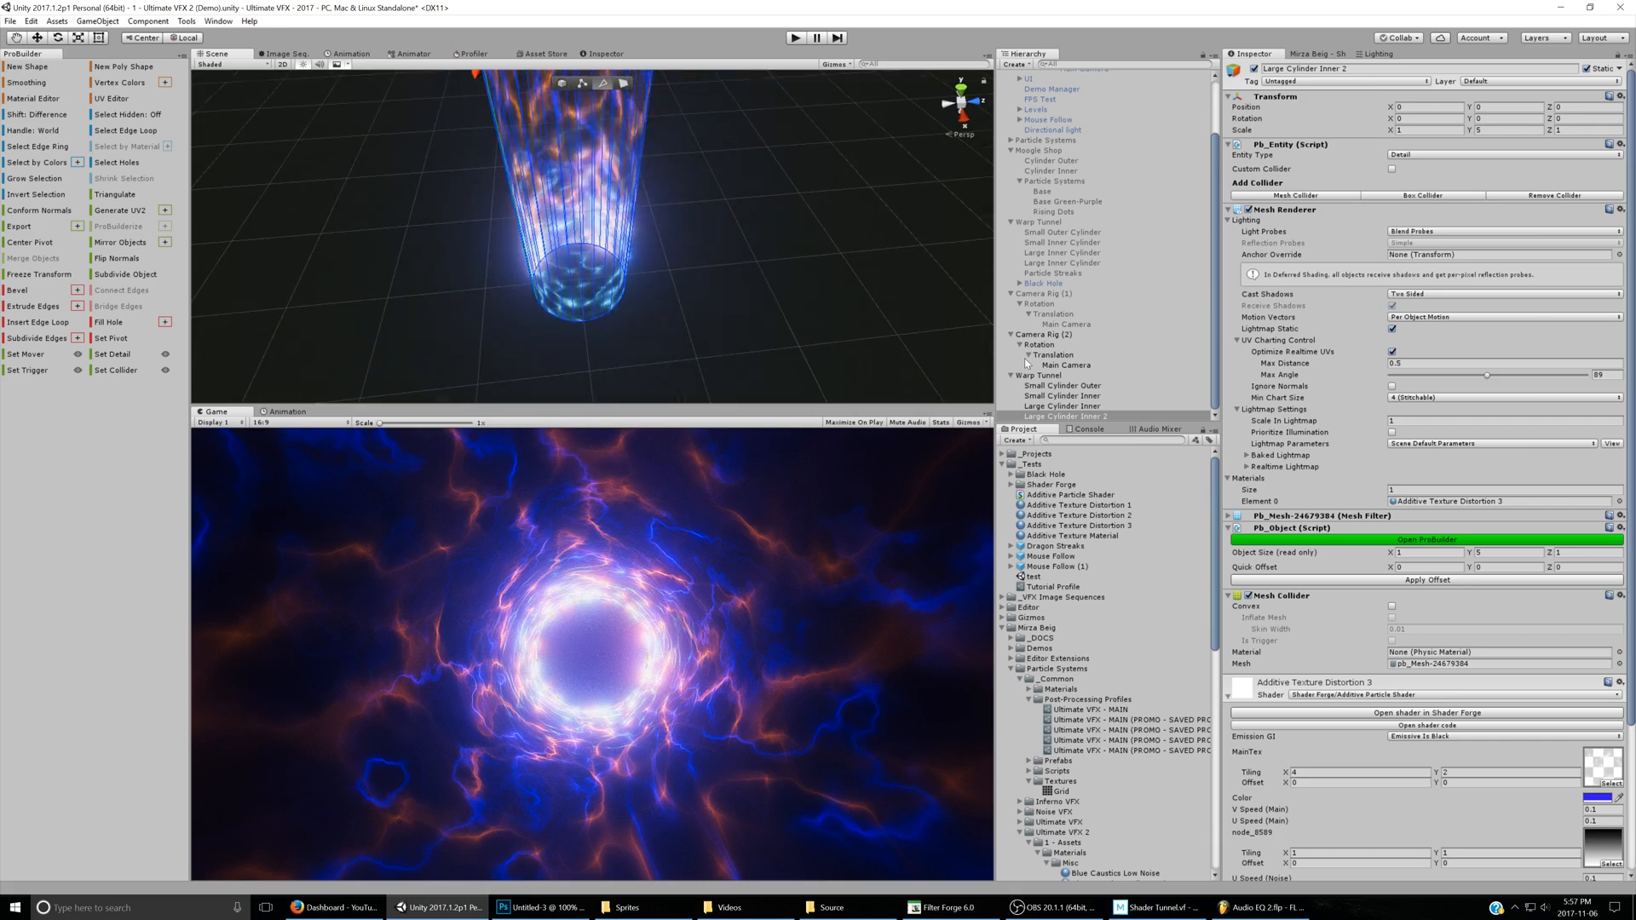
# Create a Particle System under the Warp Tunnel with its emitter Shape set to Circle
pyautogui.rightClick(1038, 375)
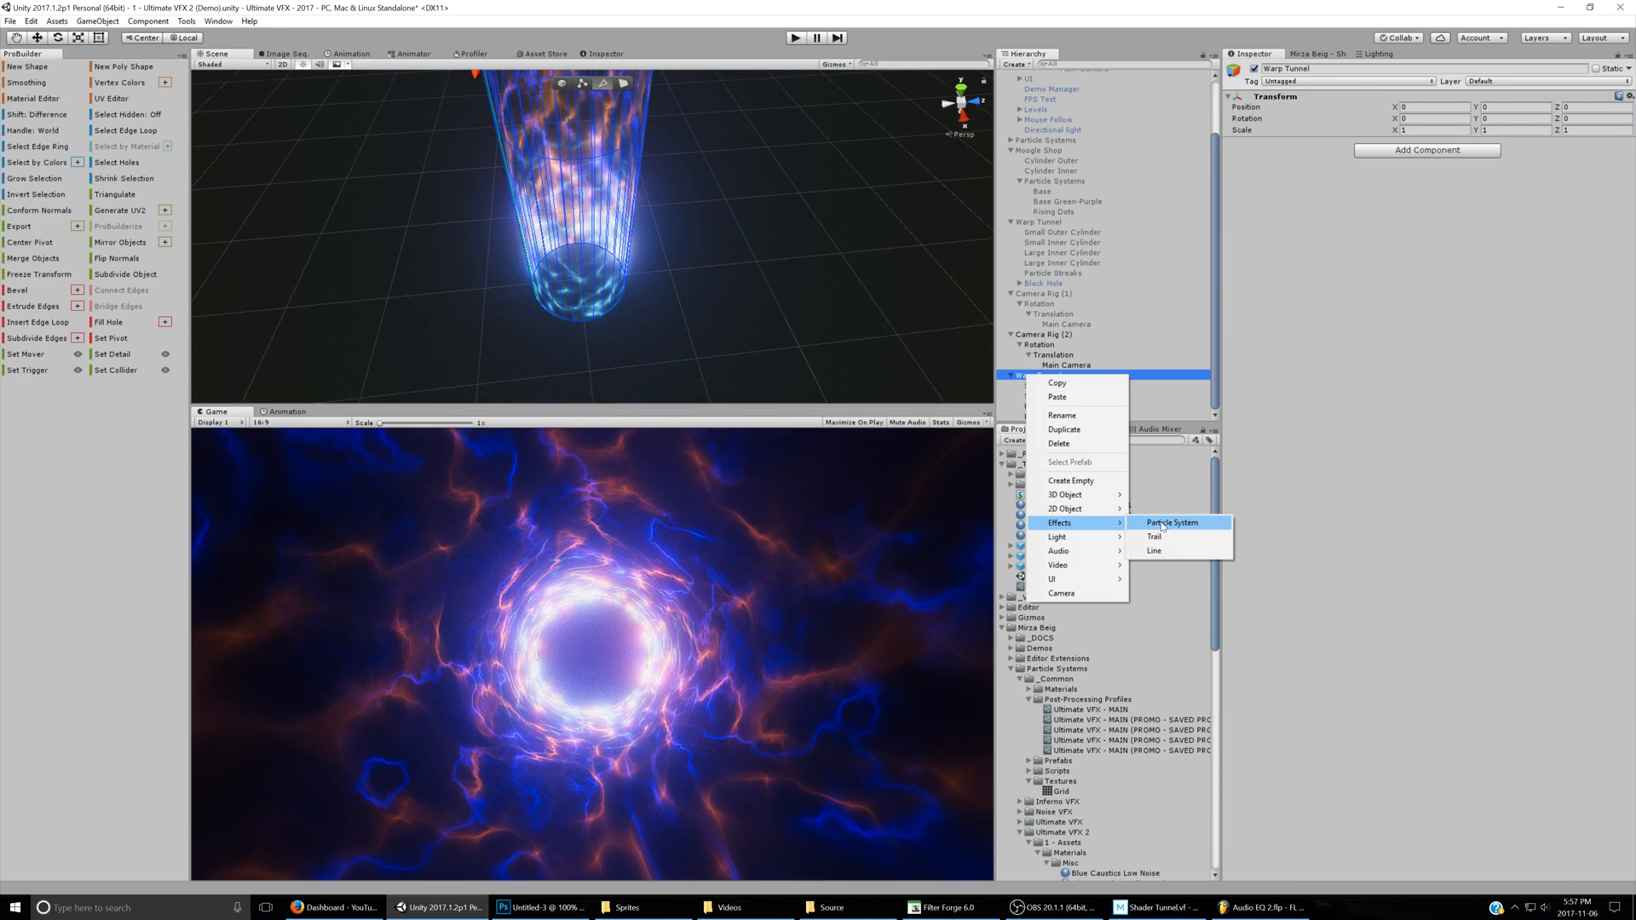
pyautogui.click(1172, 523)
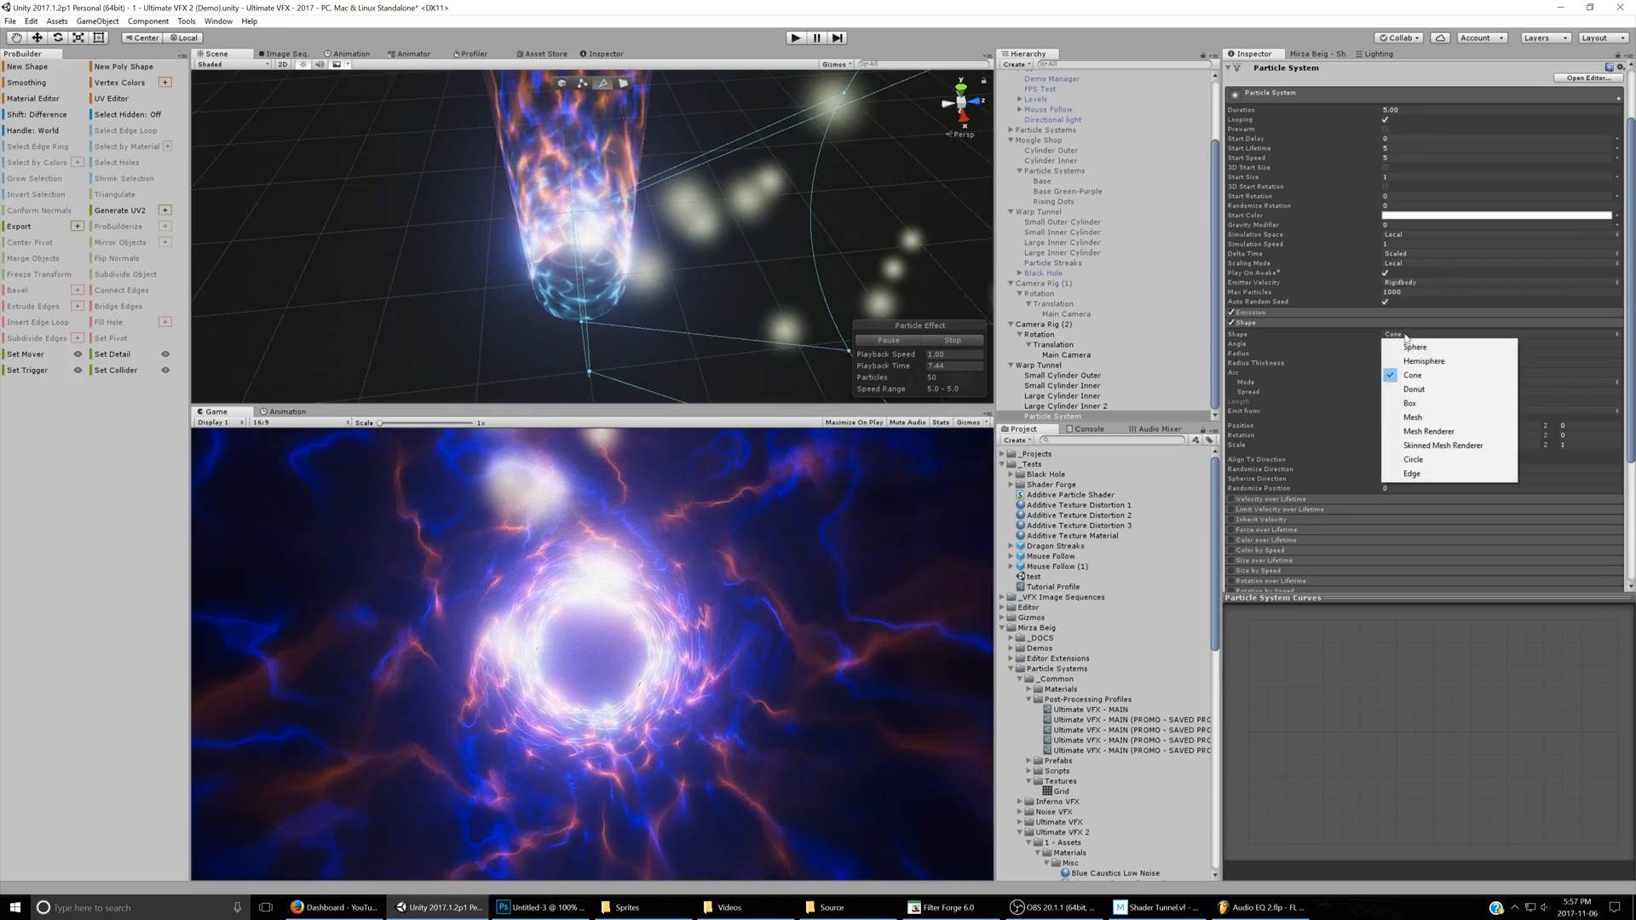
pyautogui.click(1413, 472)
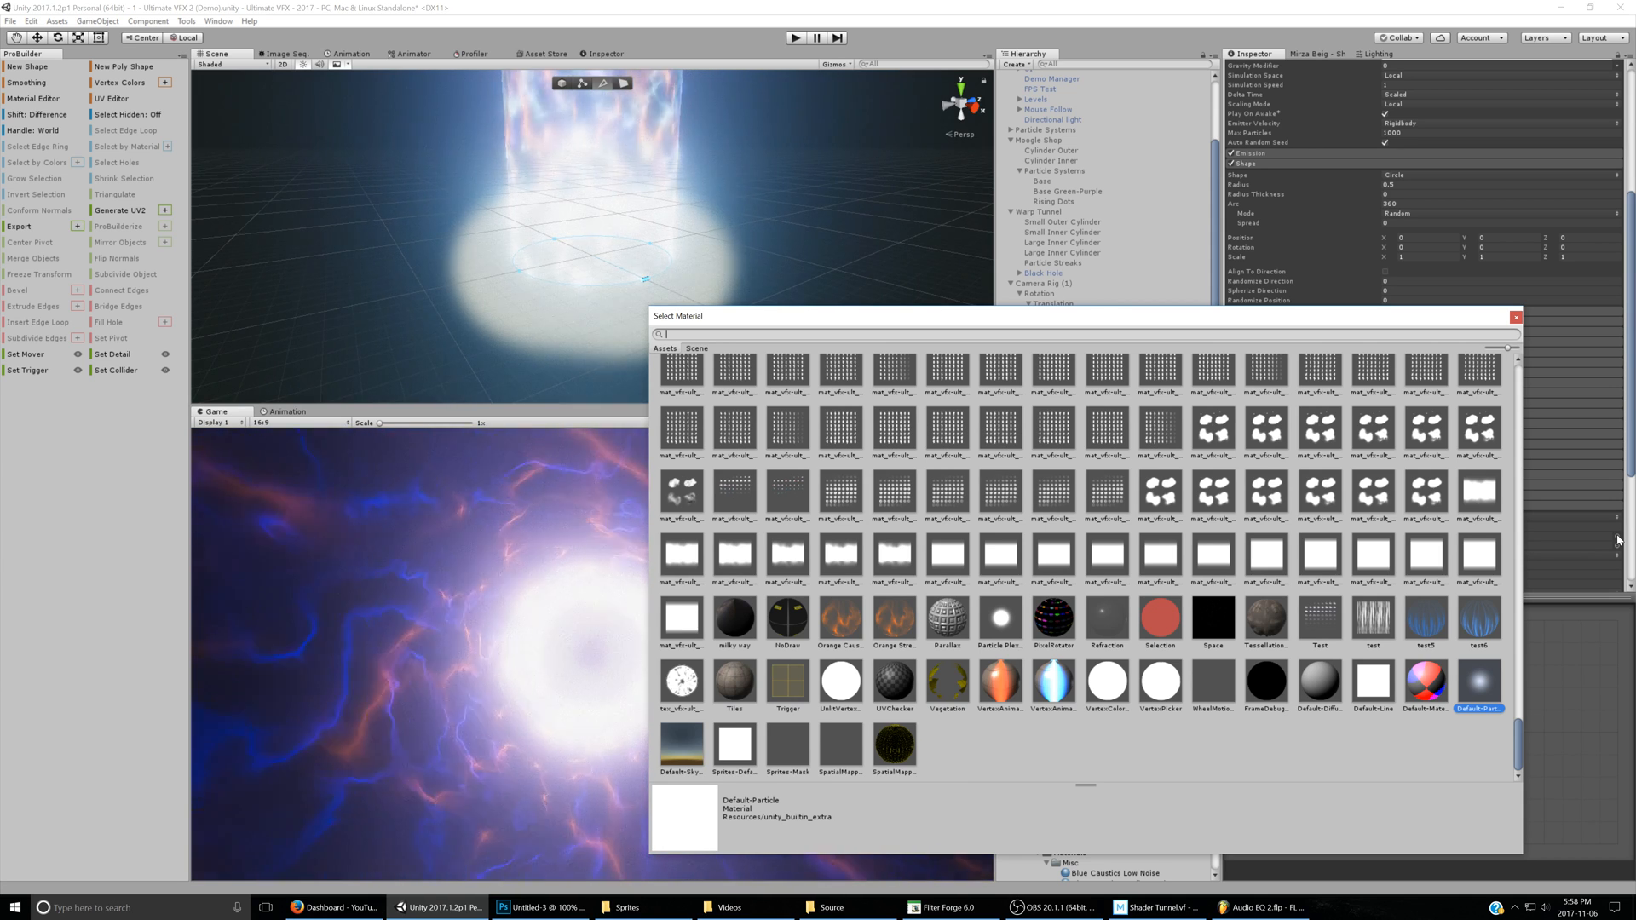
# Assign the 'point' sprite material to the particles and begin adjusting their Start Color
pyautogui.write('point')
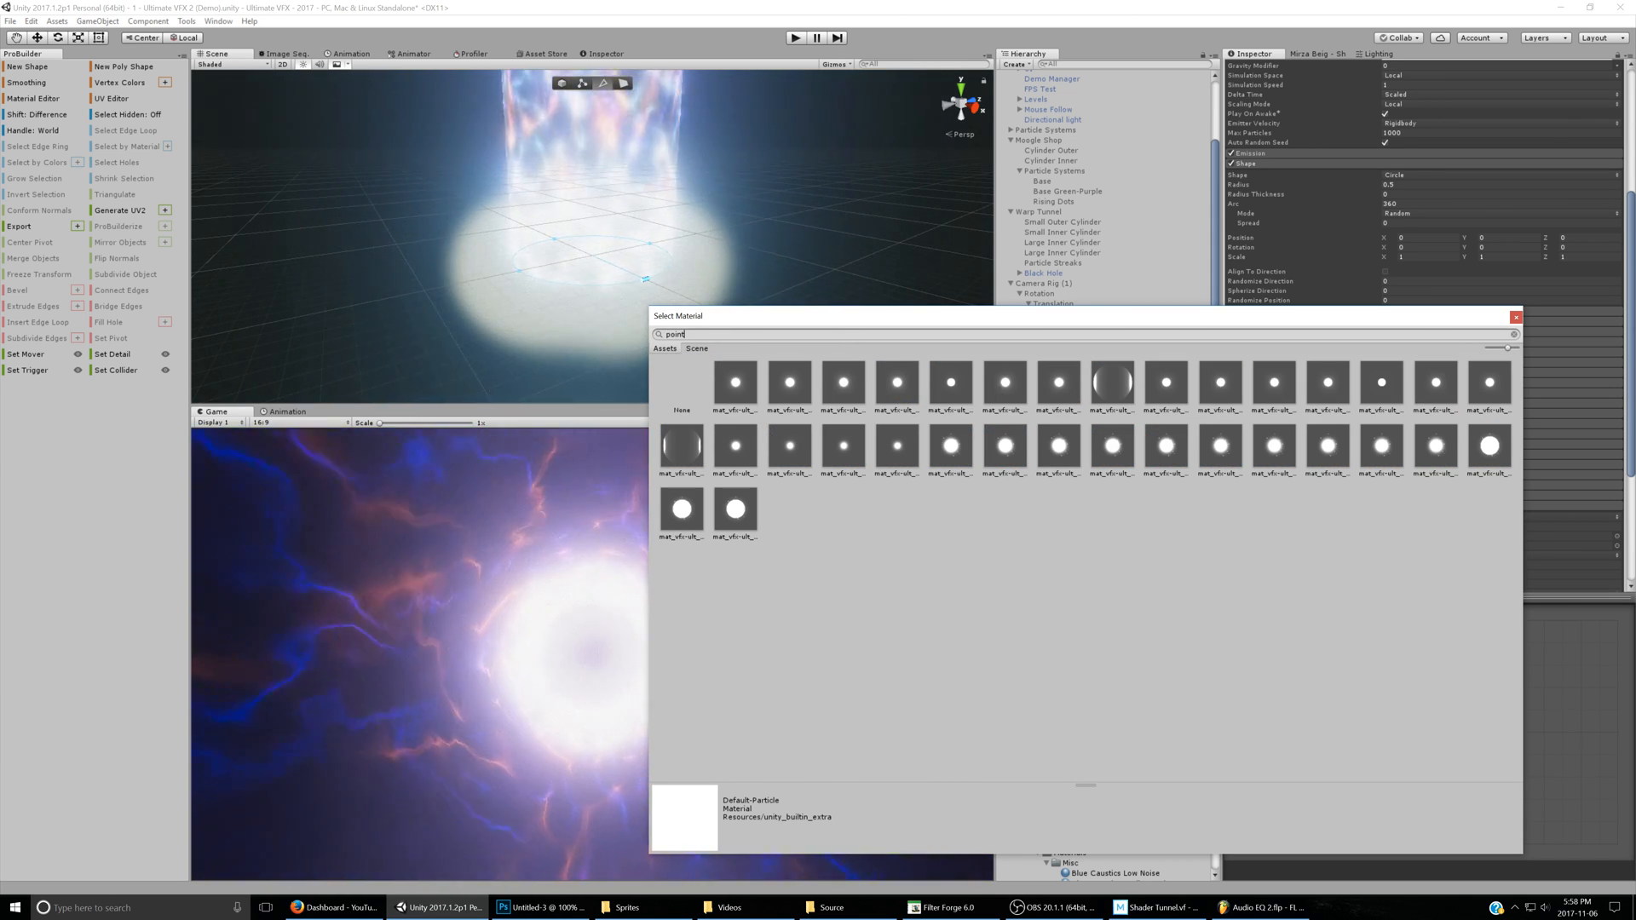
pyautogui.click(895, 381)
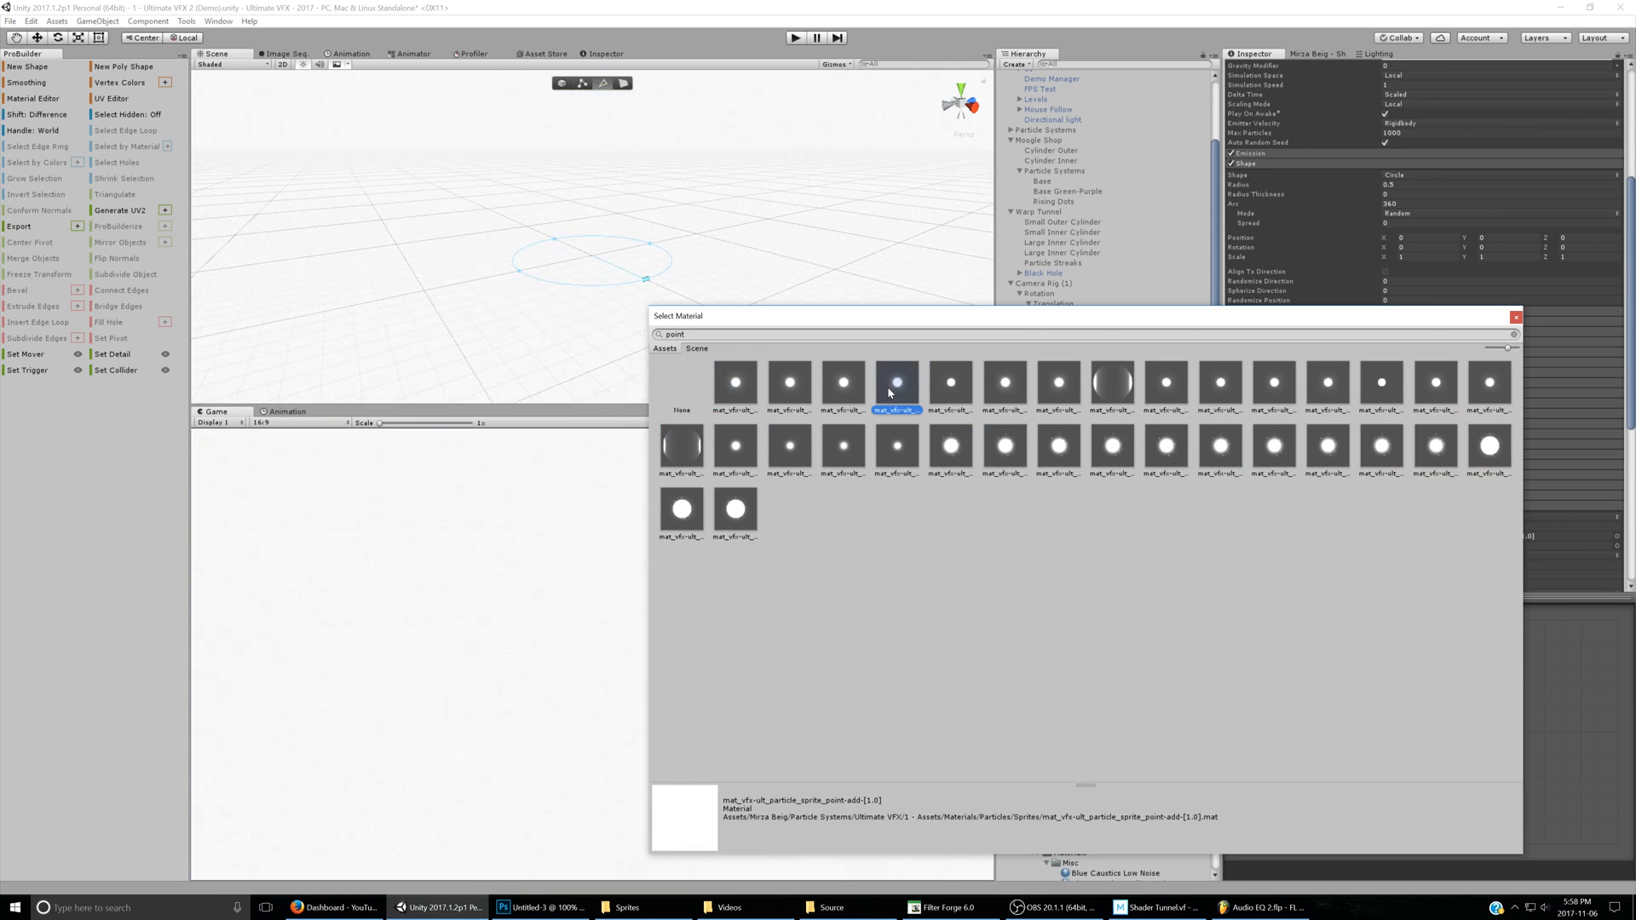
pyautogui.doubleClick(895, 380)
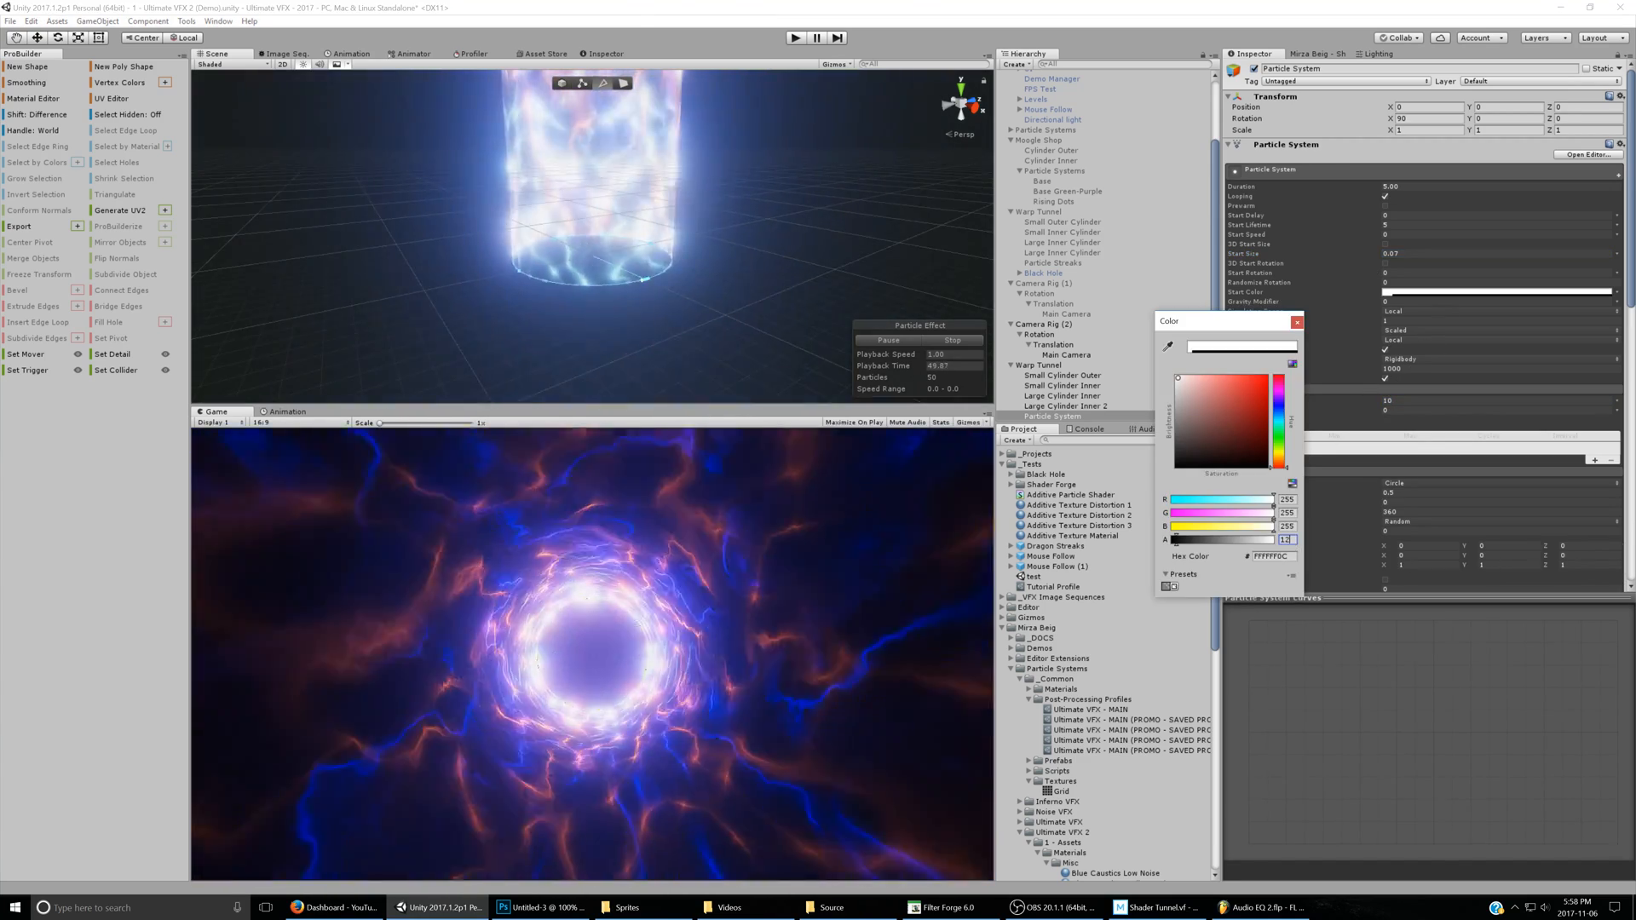
pyautogui.click(1295, 322)
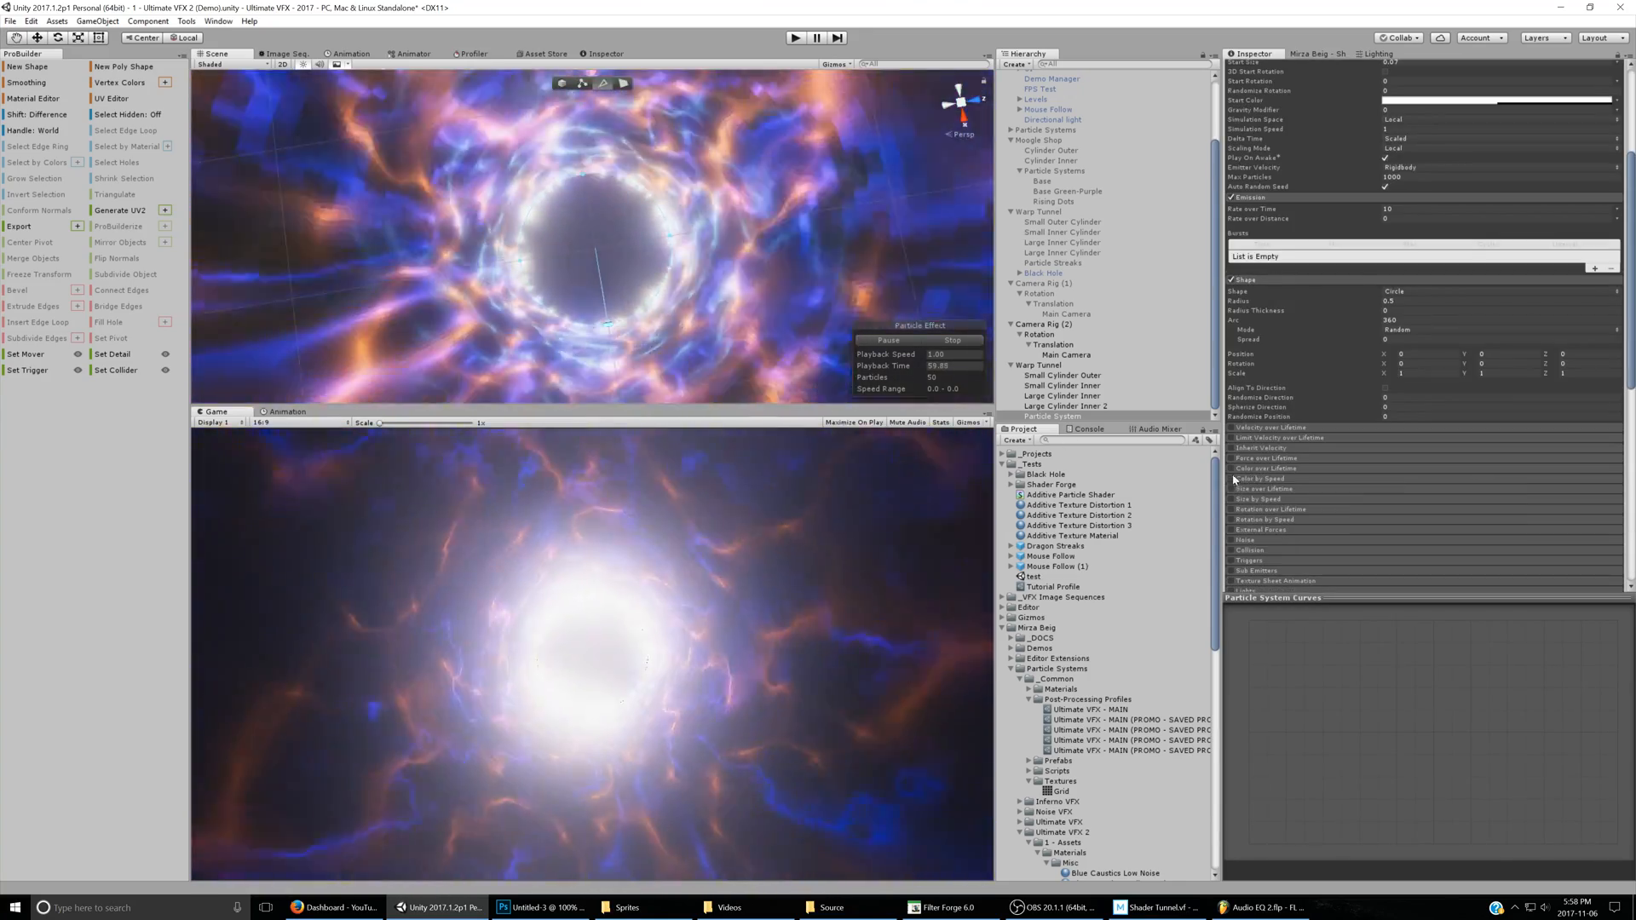
# Enable Force over Lifetime in World space and choose how its value varies
pyautogui.click(1232, 459)
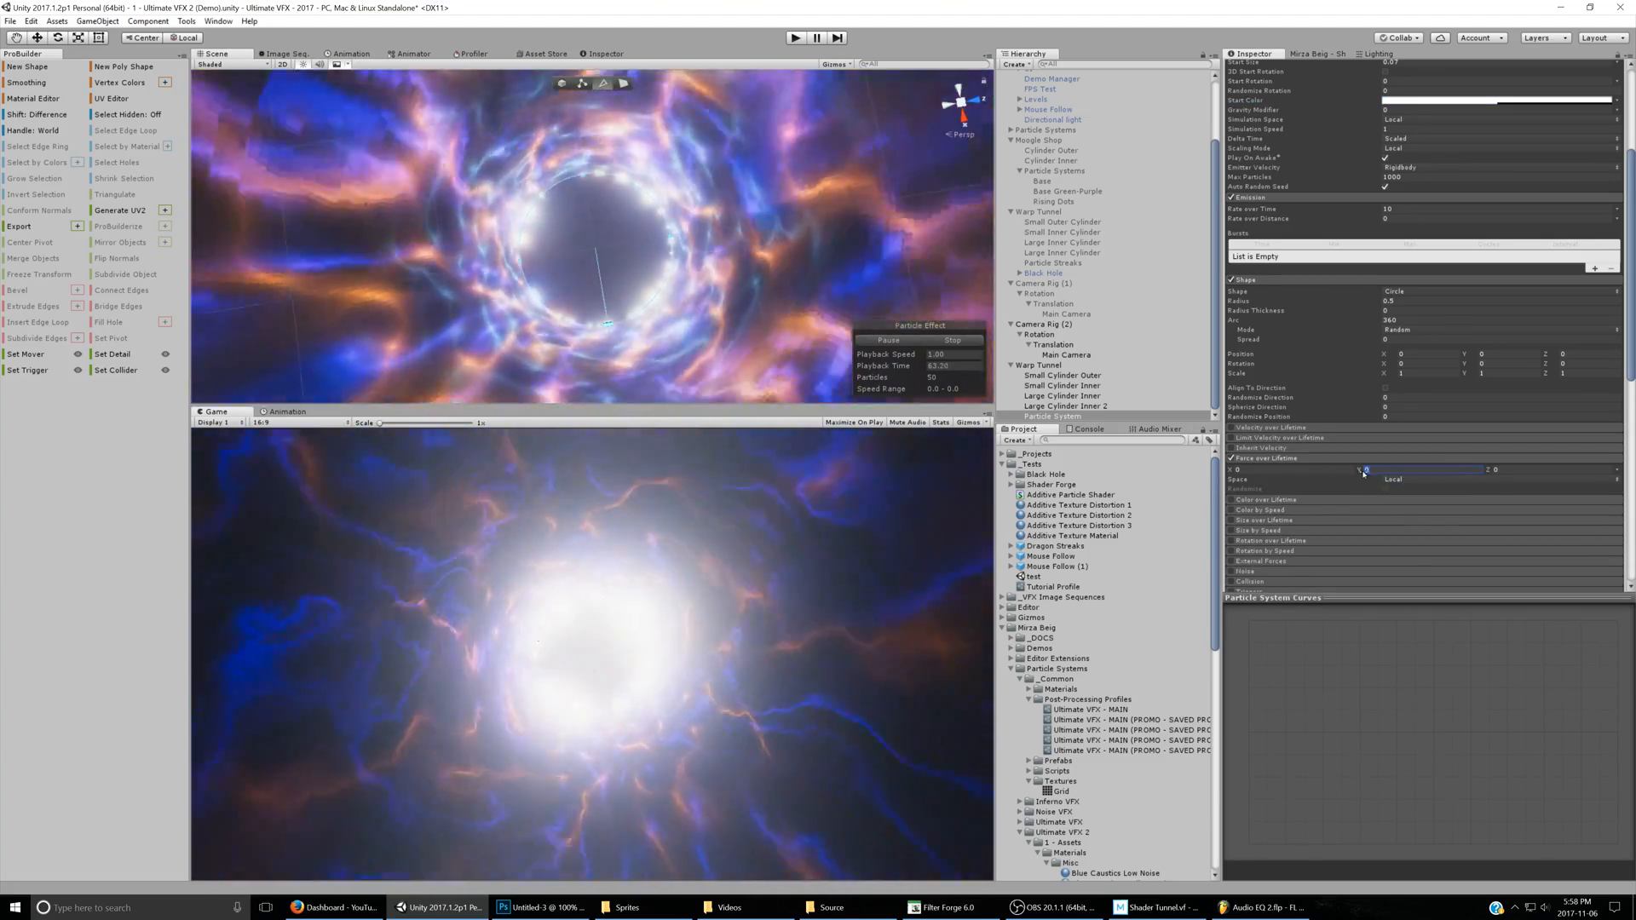
pyautogui.click(1440, 479)
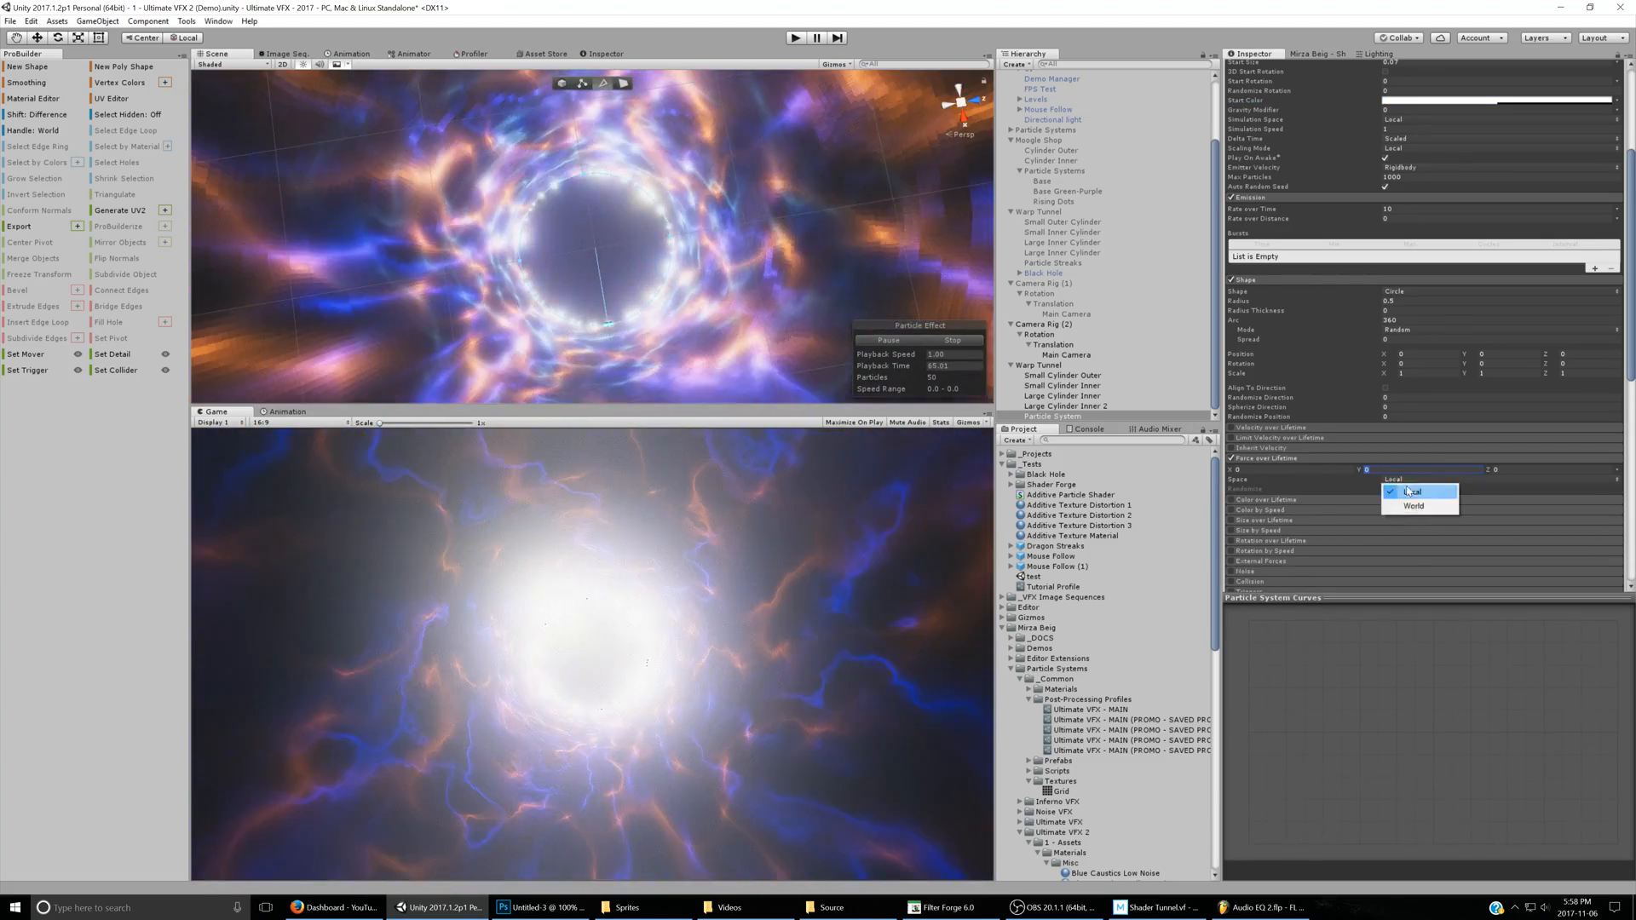
pyautogui.click(1415, 506)
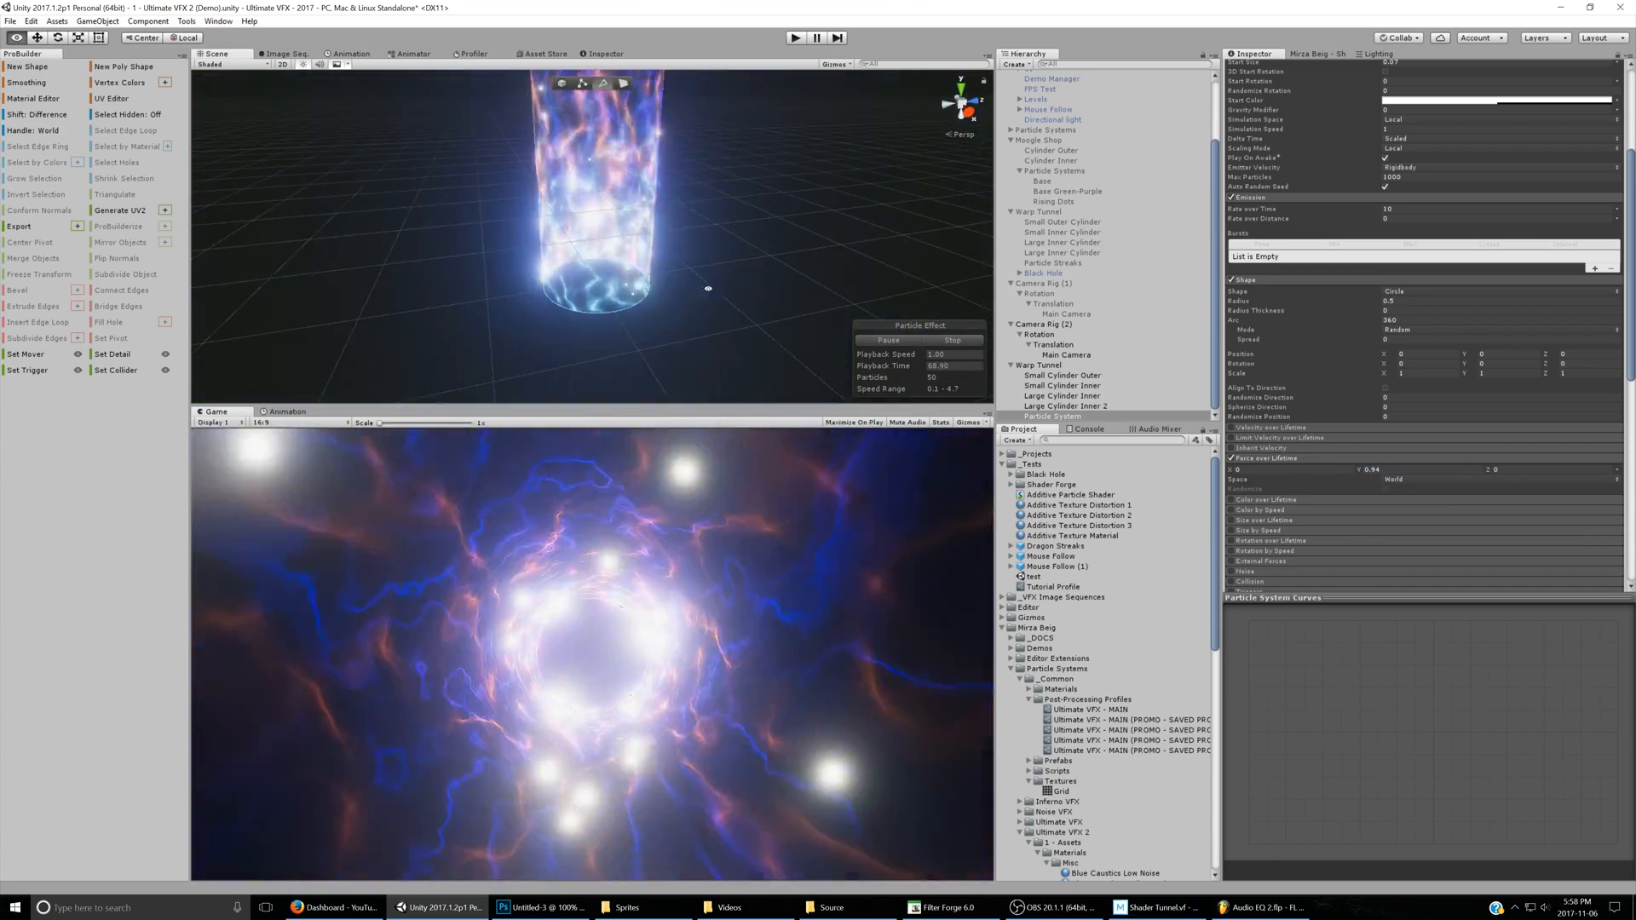
pyautogui.click(1616, 471)
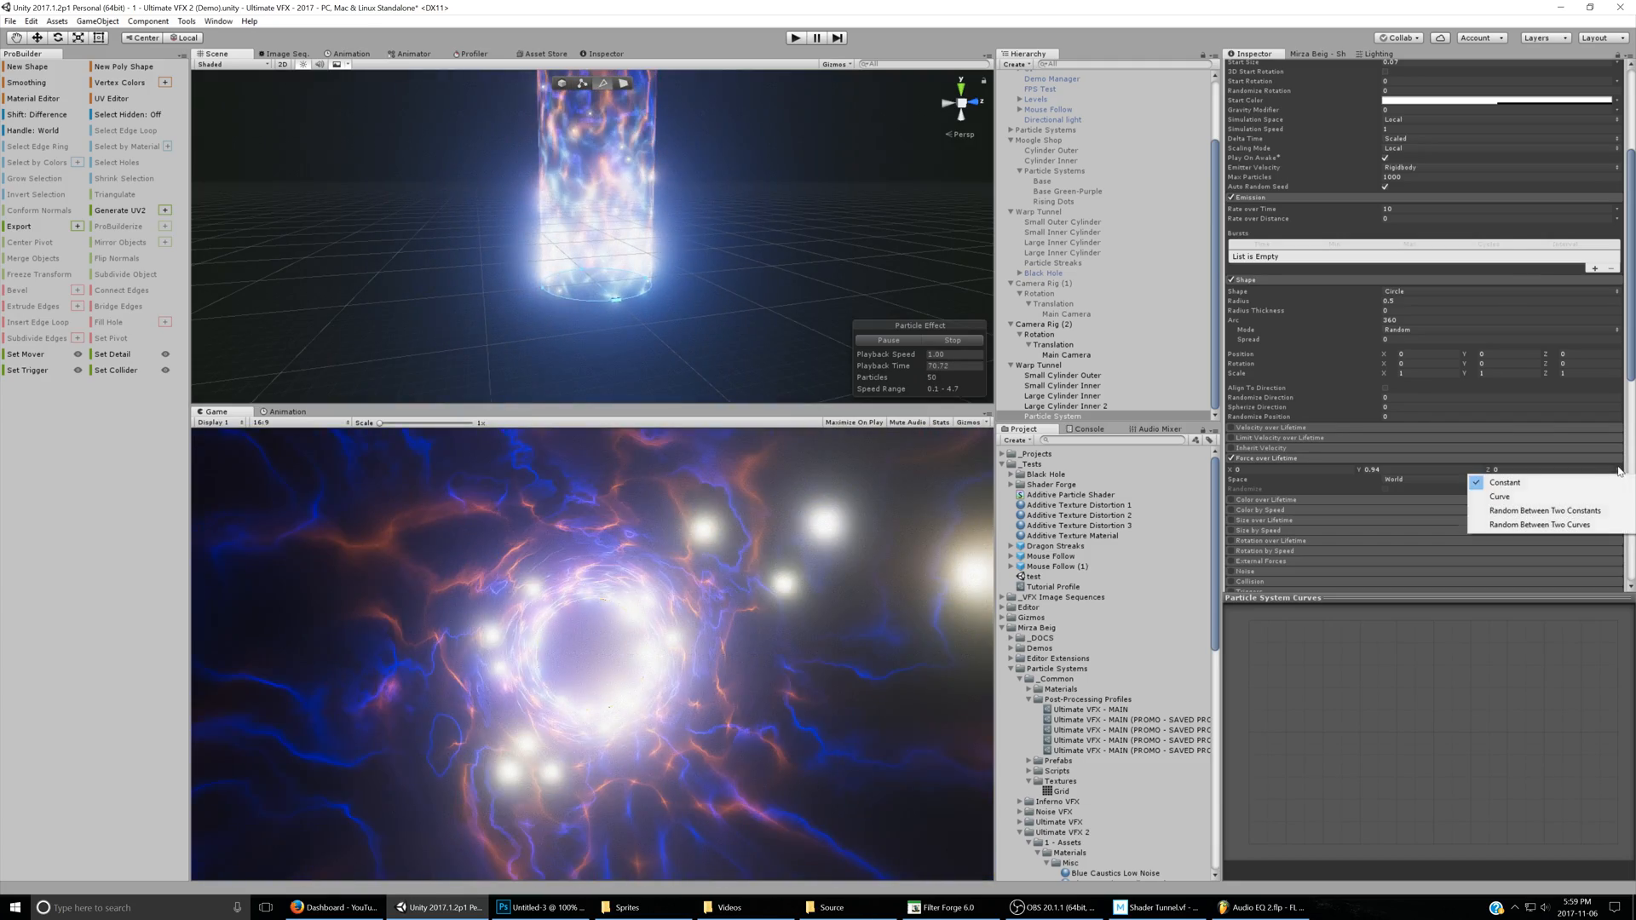
pyautogui.click(1505, 481)
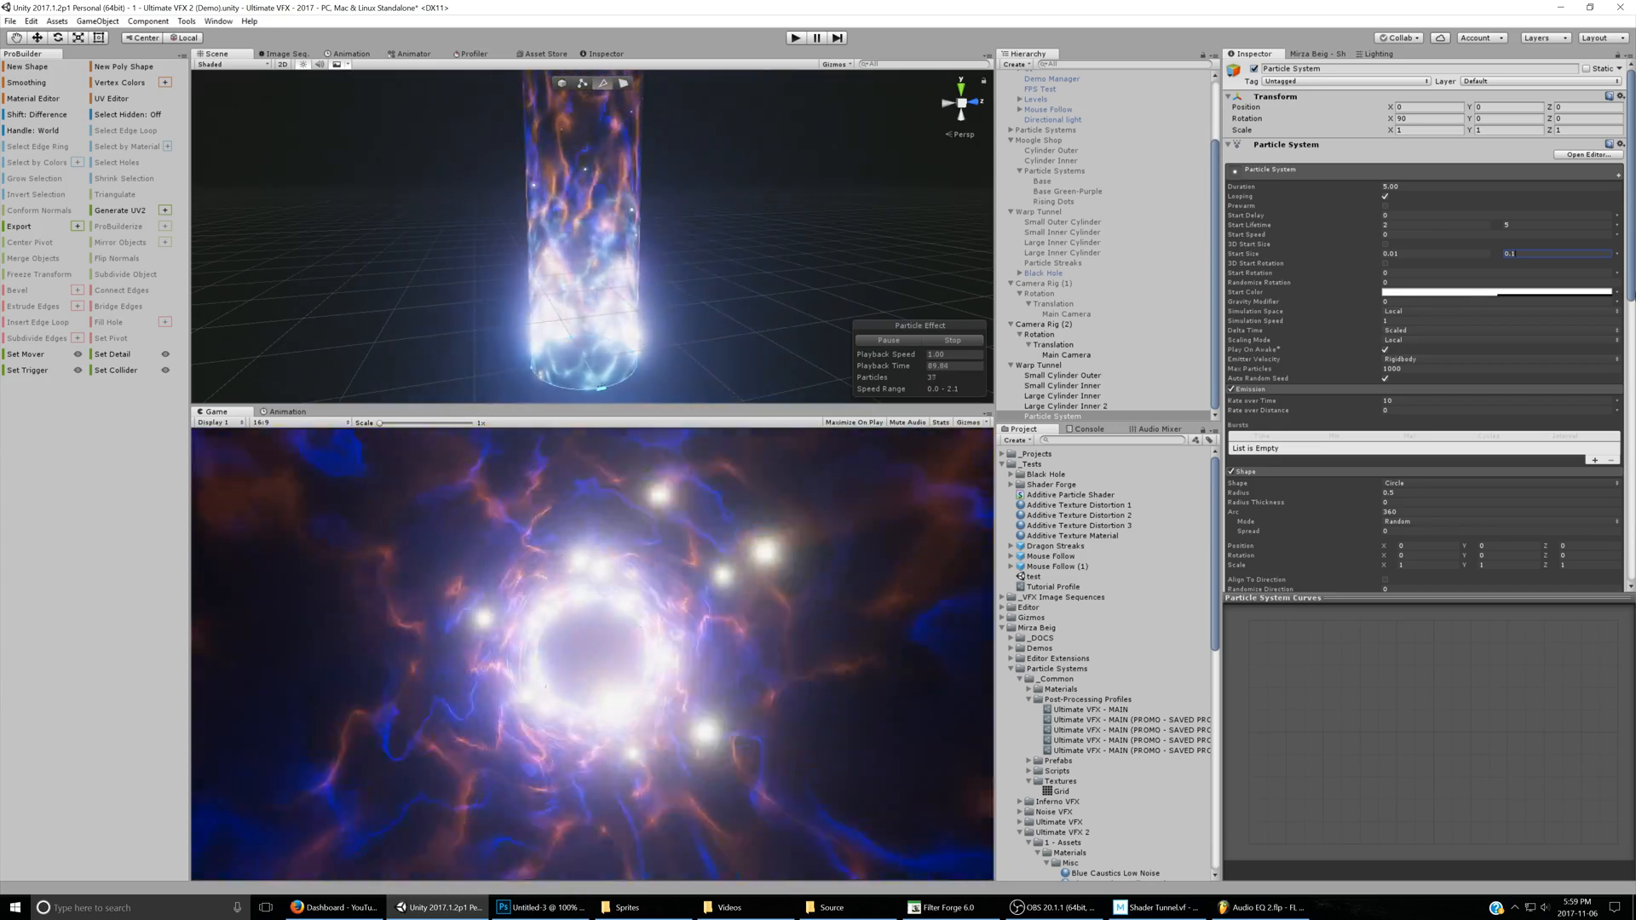
# Set Start Color to Random Between Two Colors using red and blue
pyautogui.click(1498, 293)
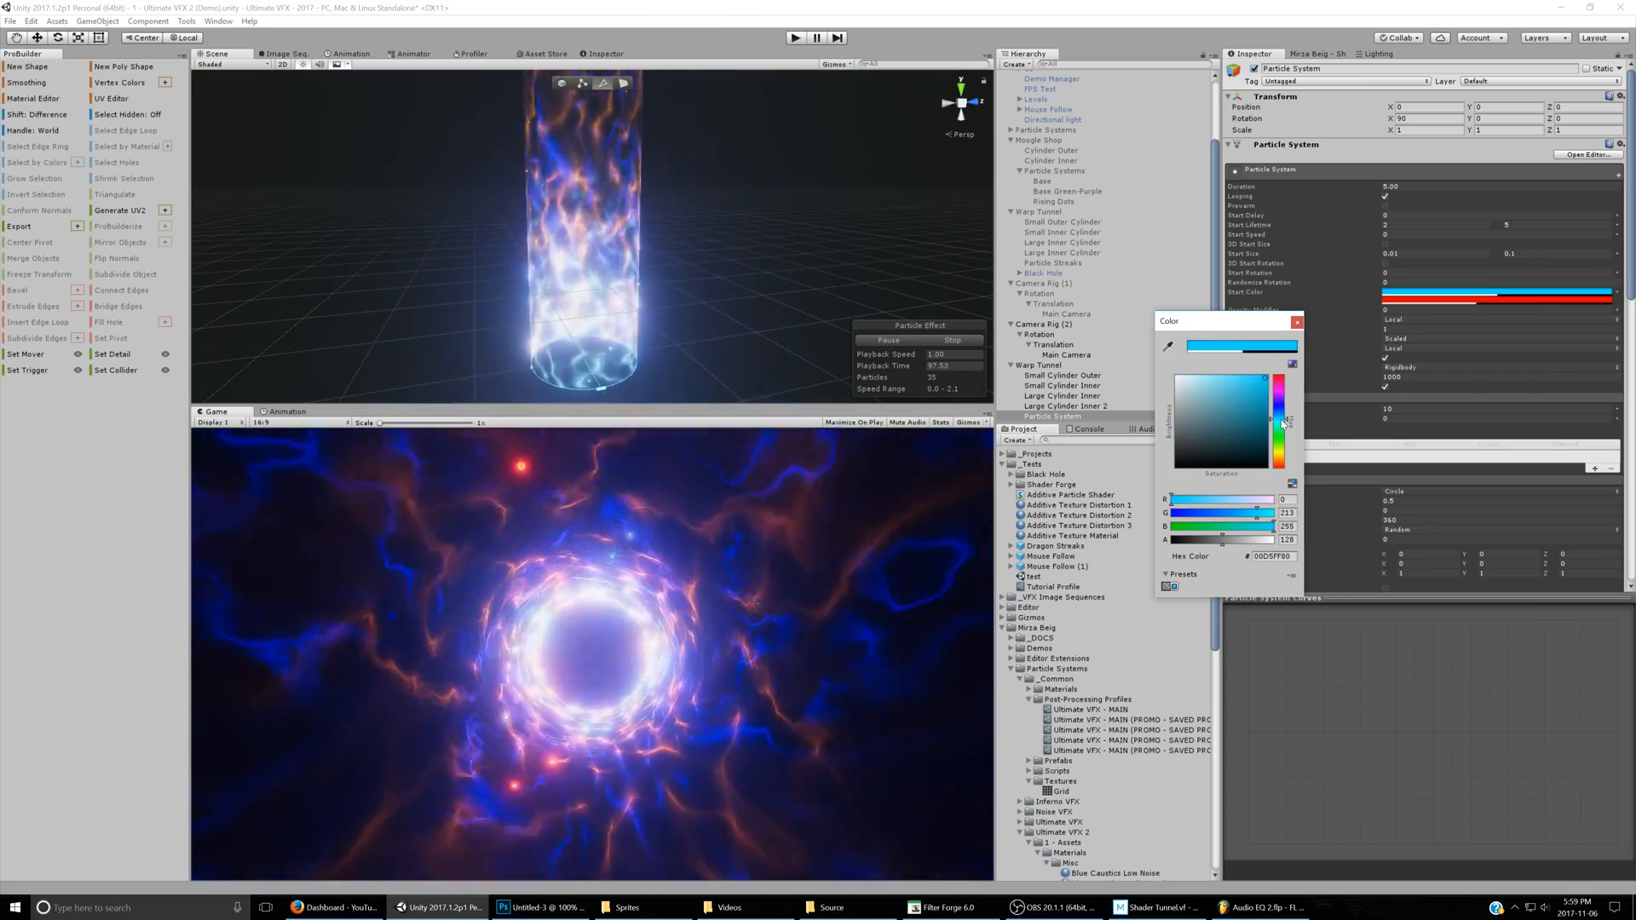
pyautogui.click(1297, 323)
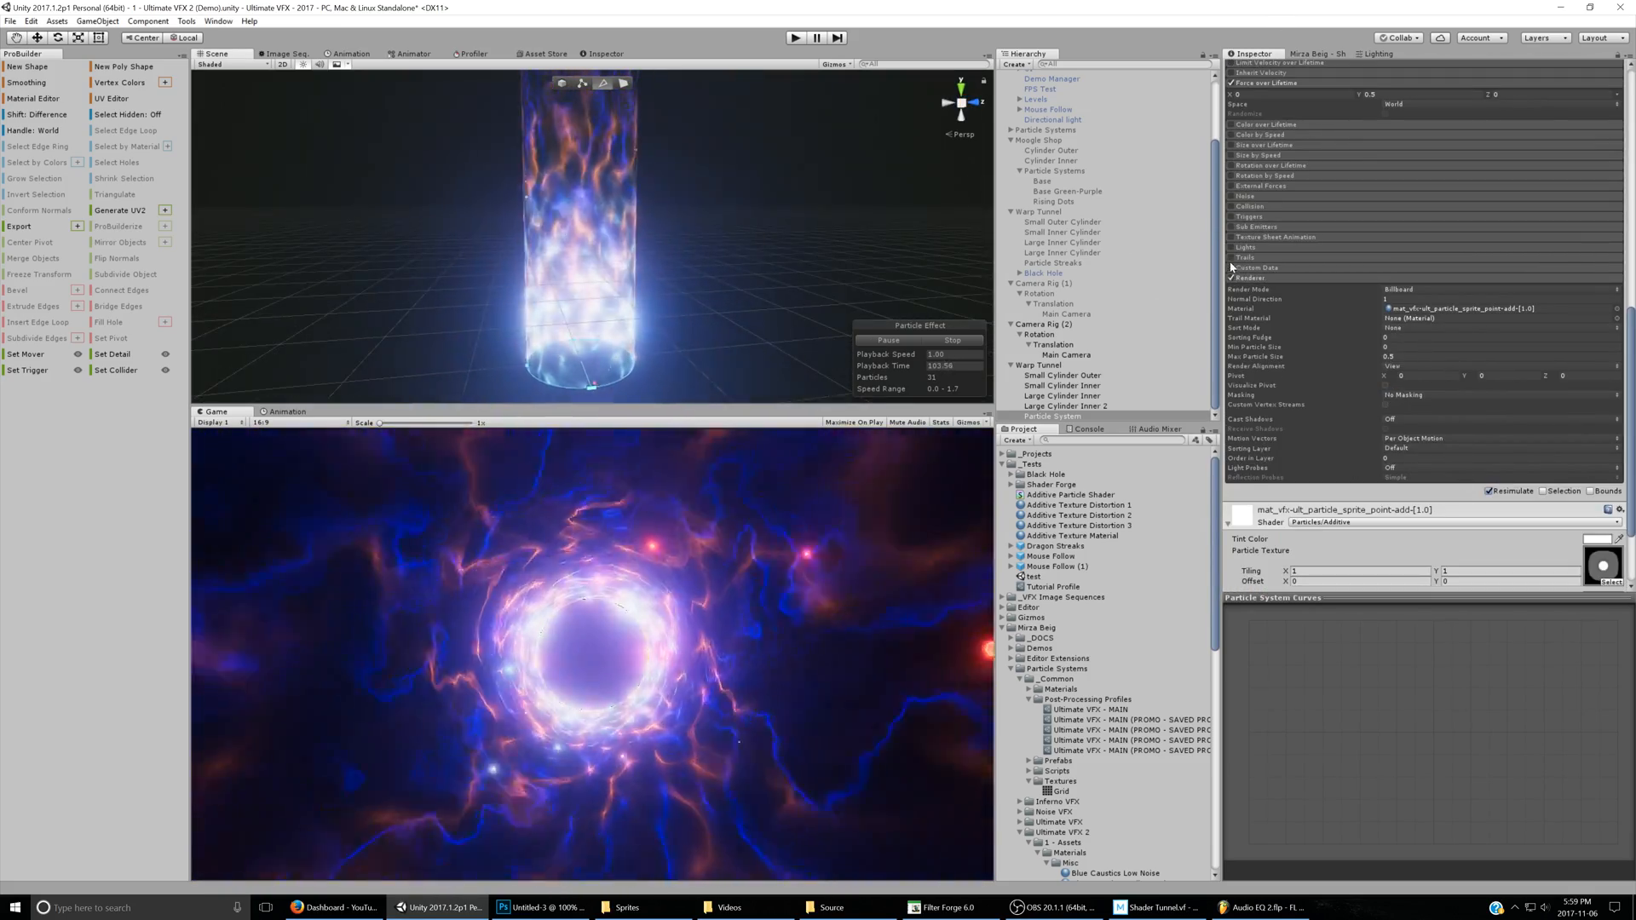
# Enable Trails with the solidGlow material and set the Renderer's Render Mode to None
pyautogui.click(1230, 257)
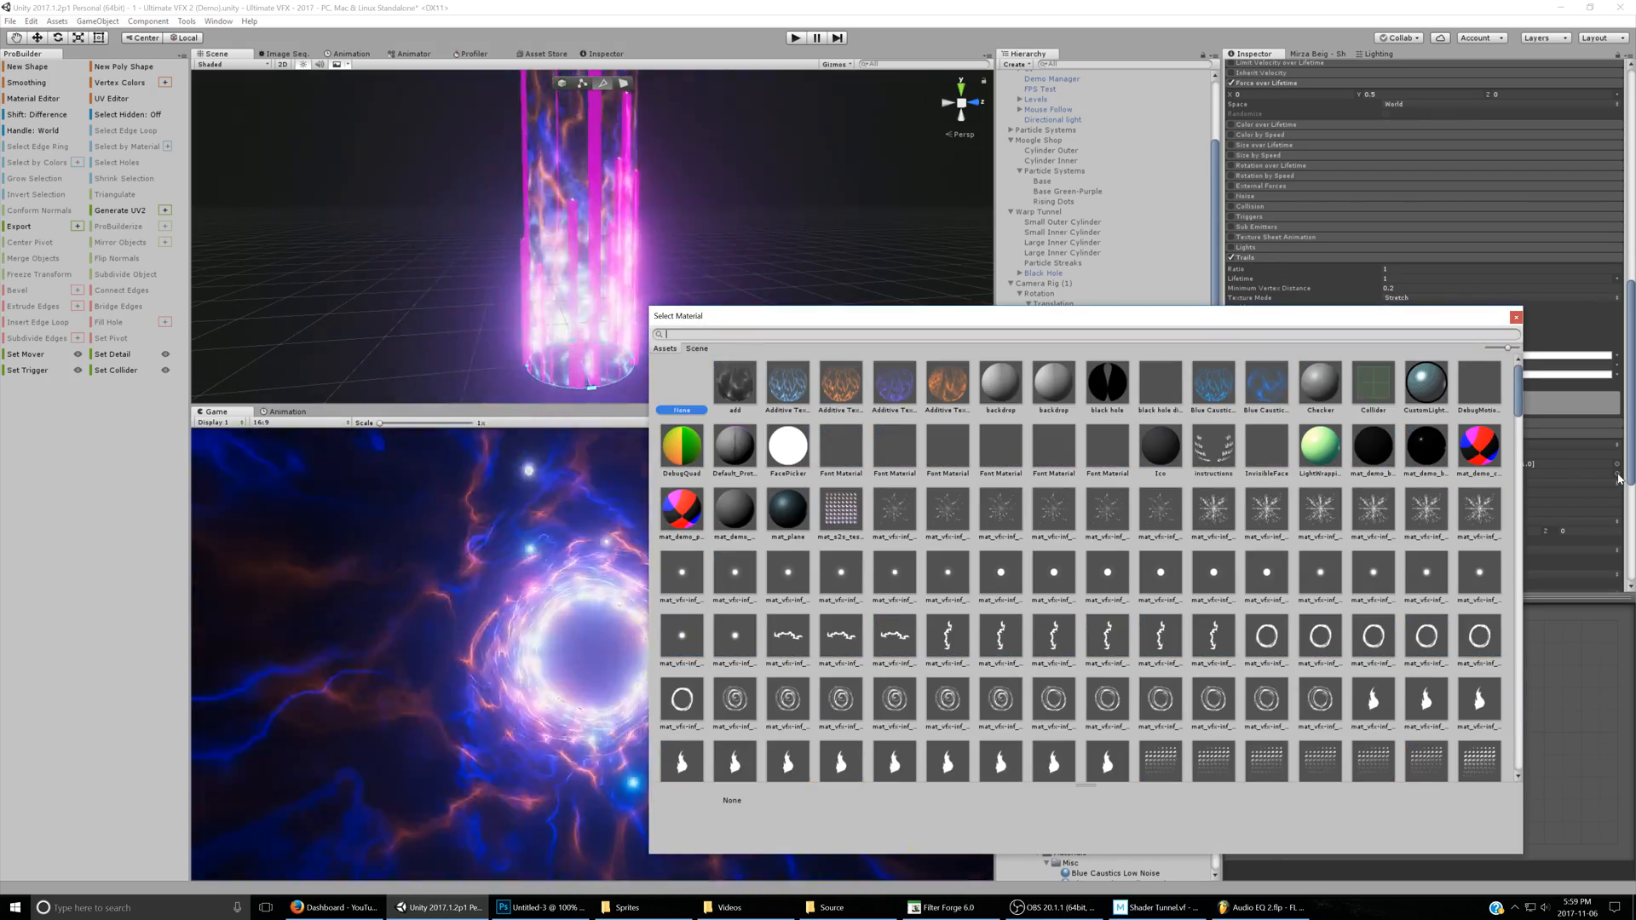
pyautogui.write('solid')
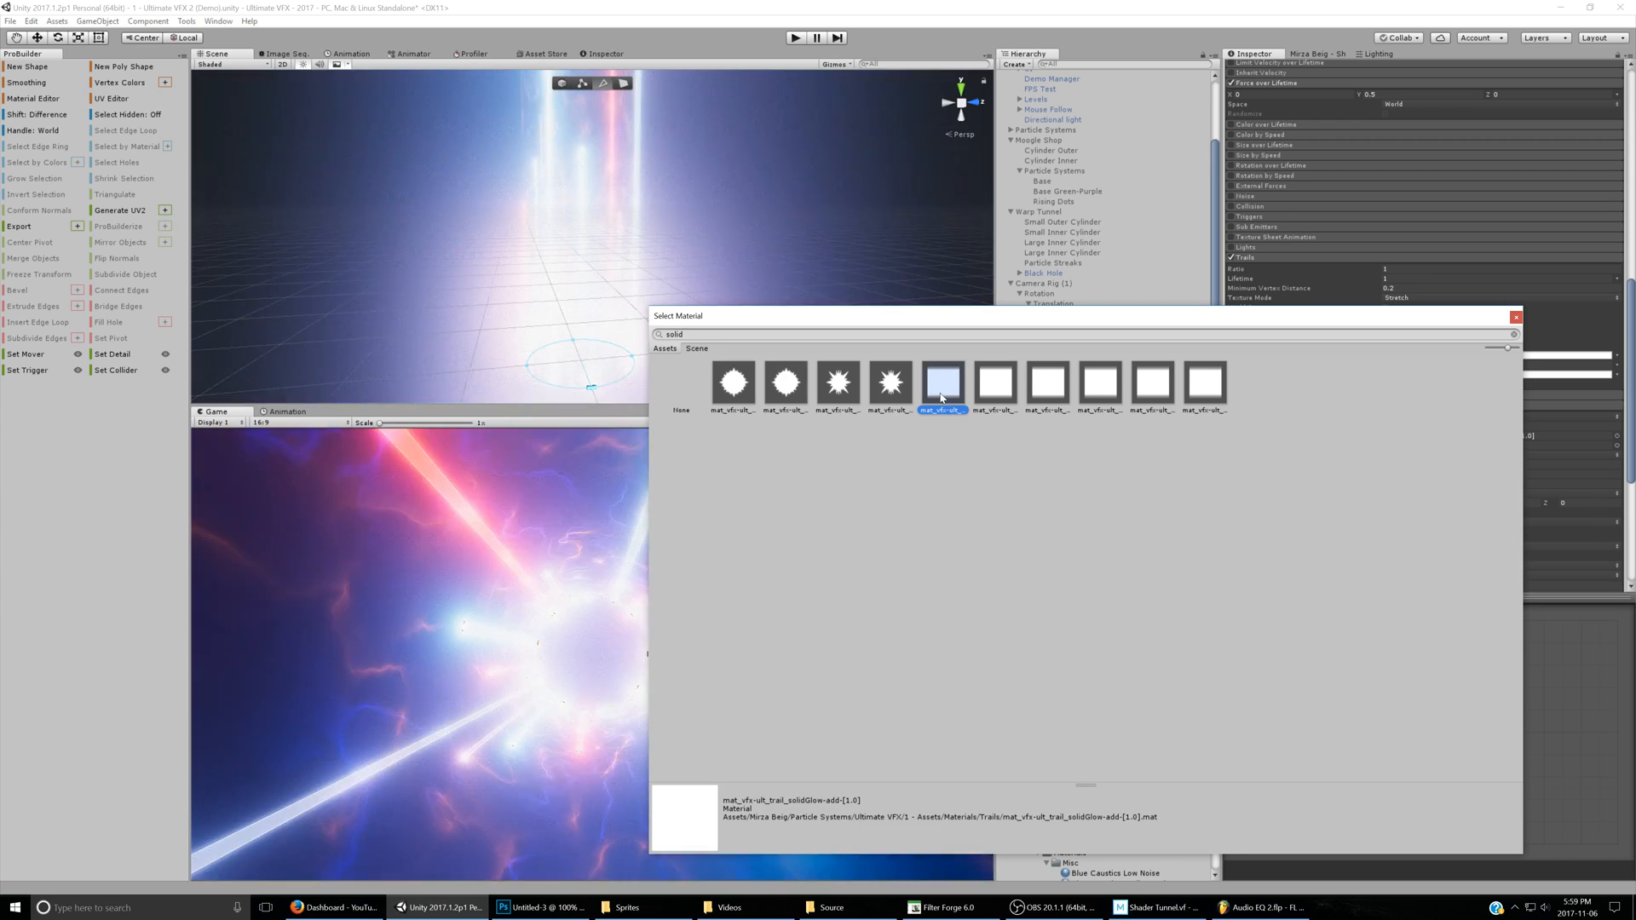
pyautogui.doubleClick(940, 380)
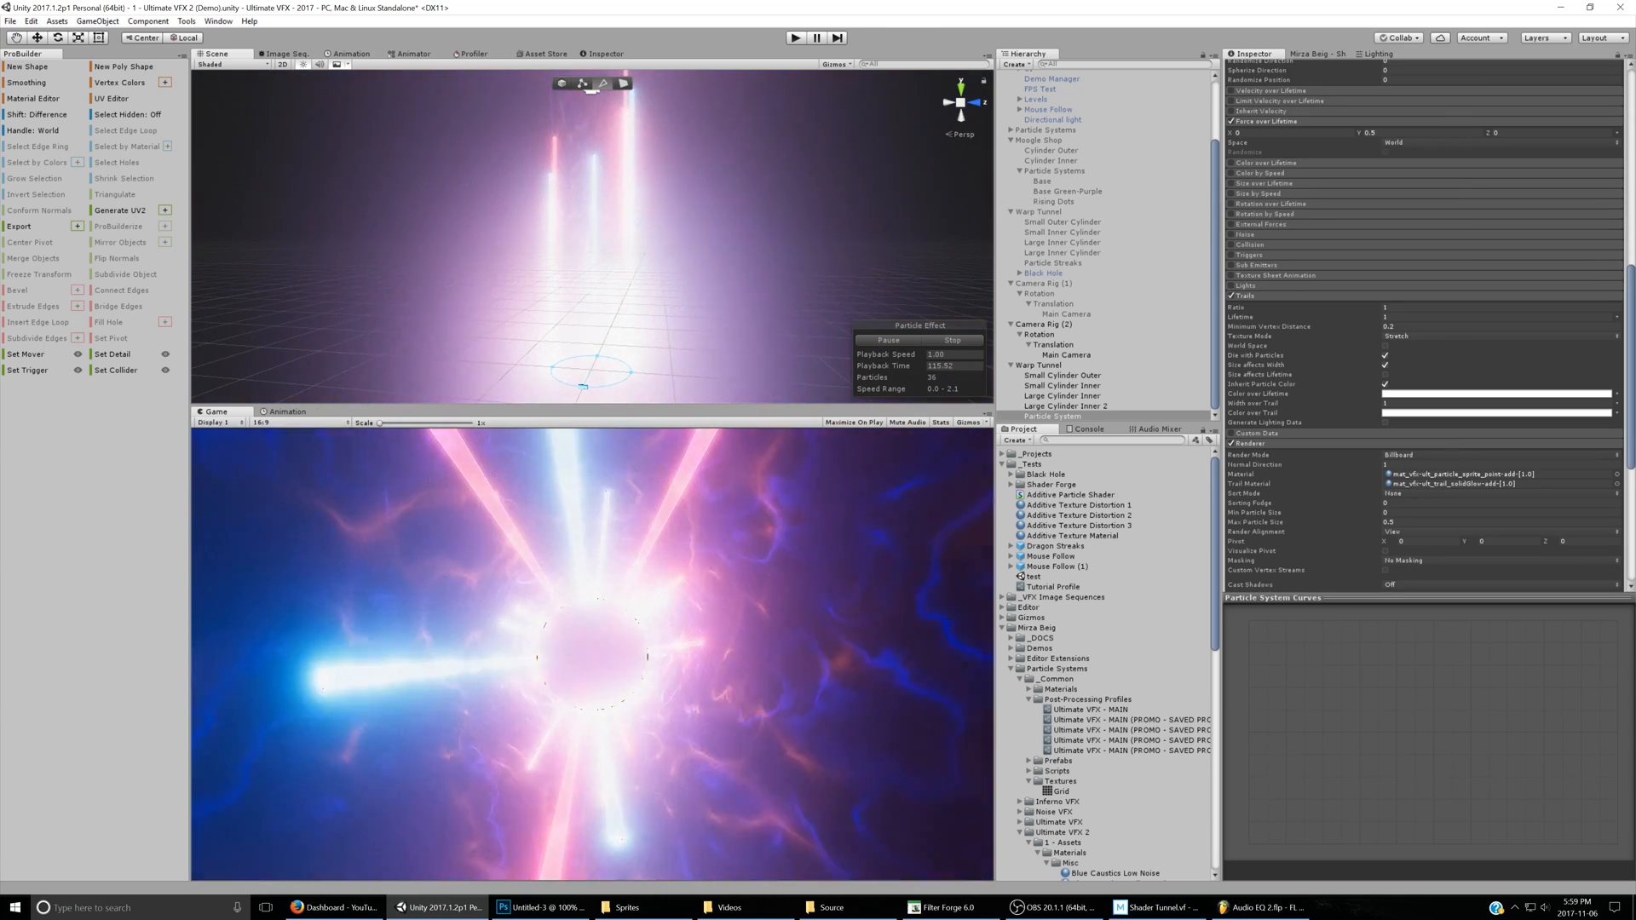
pyautogui.click(1498, 455)
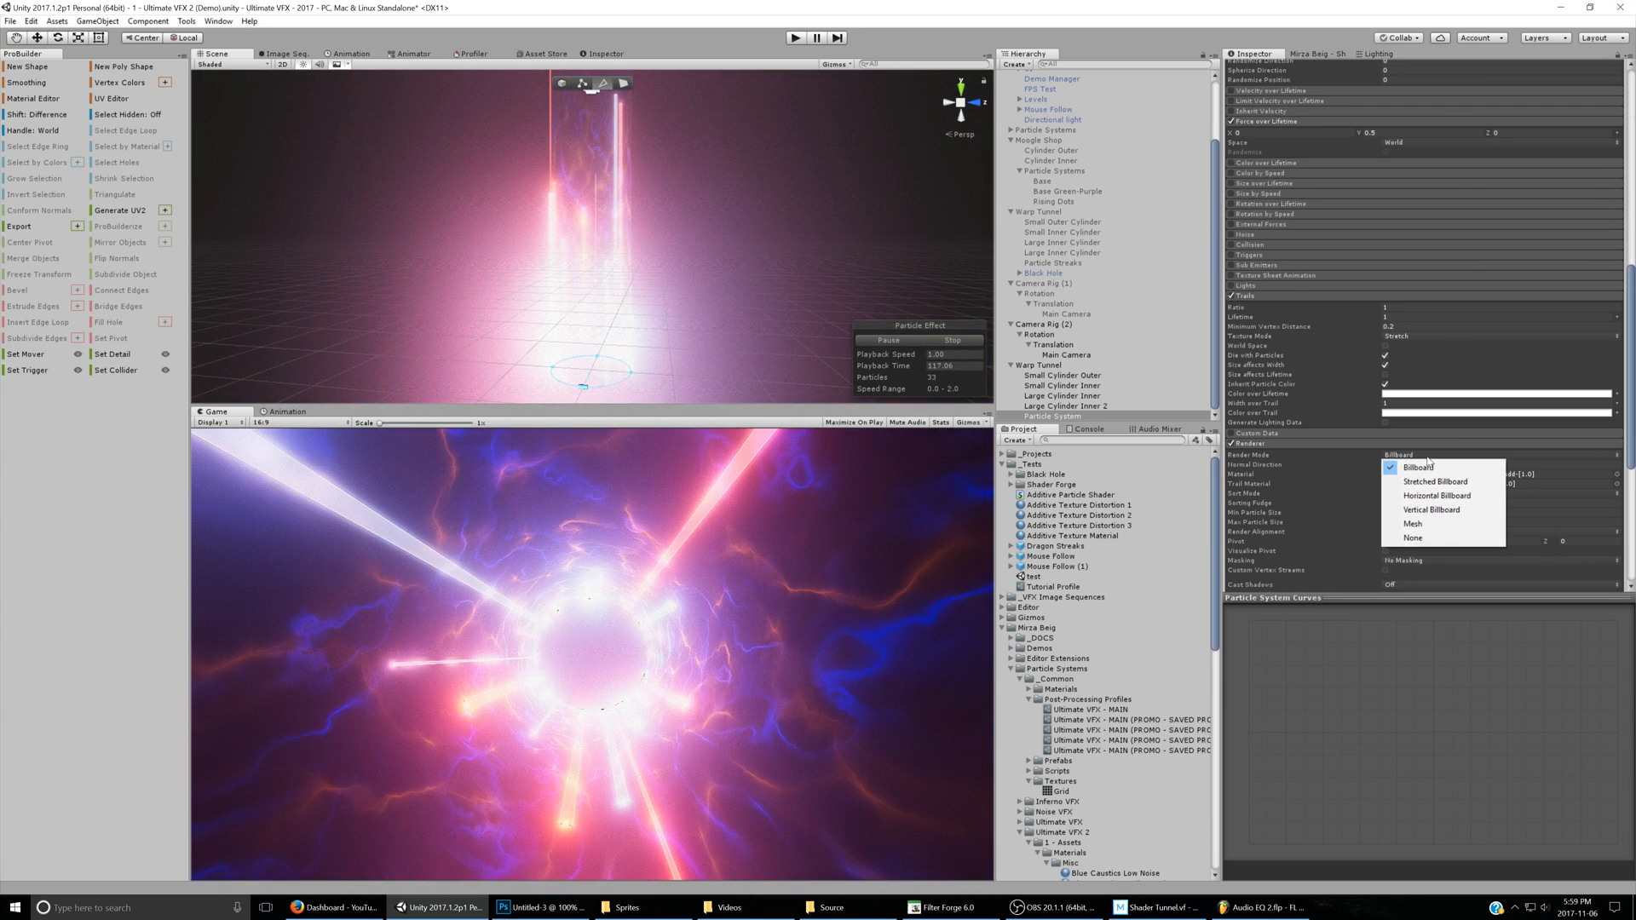
pyautogui.moveTo(1415, 539)
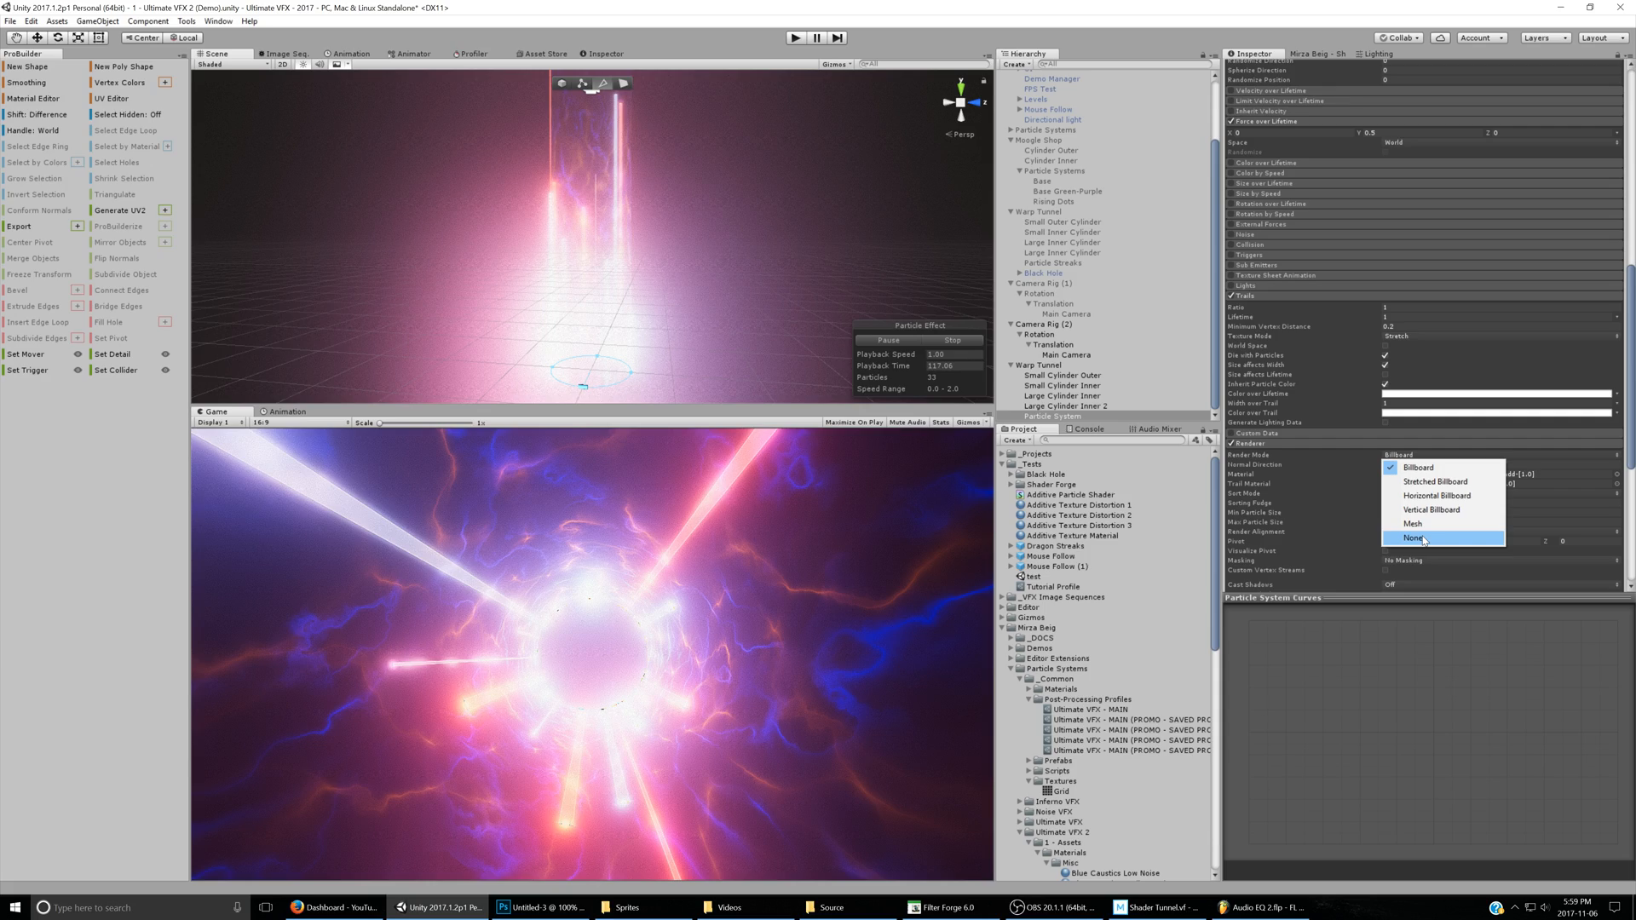
pyautogui.click(1414, 537)
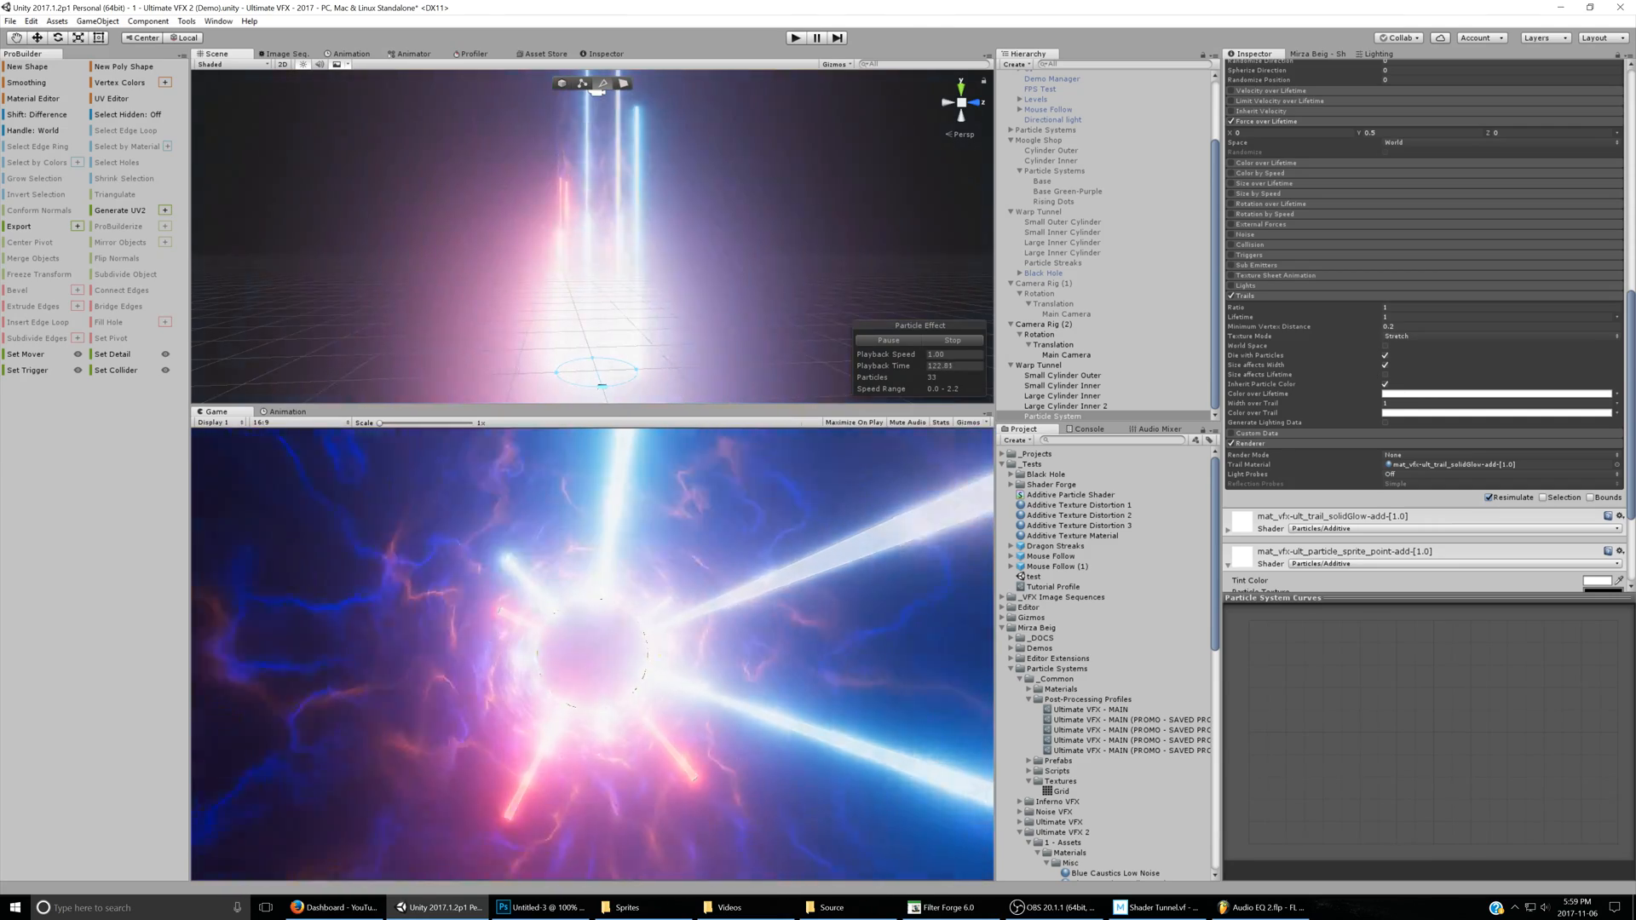
# Set Width over Trail to a tapering Curve and adjust Color over Trail
pyautogui.click(1616, 402)
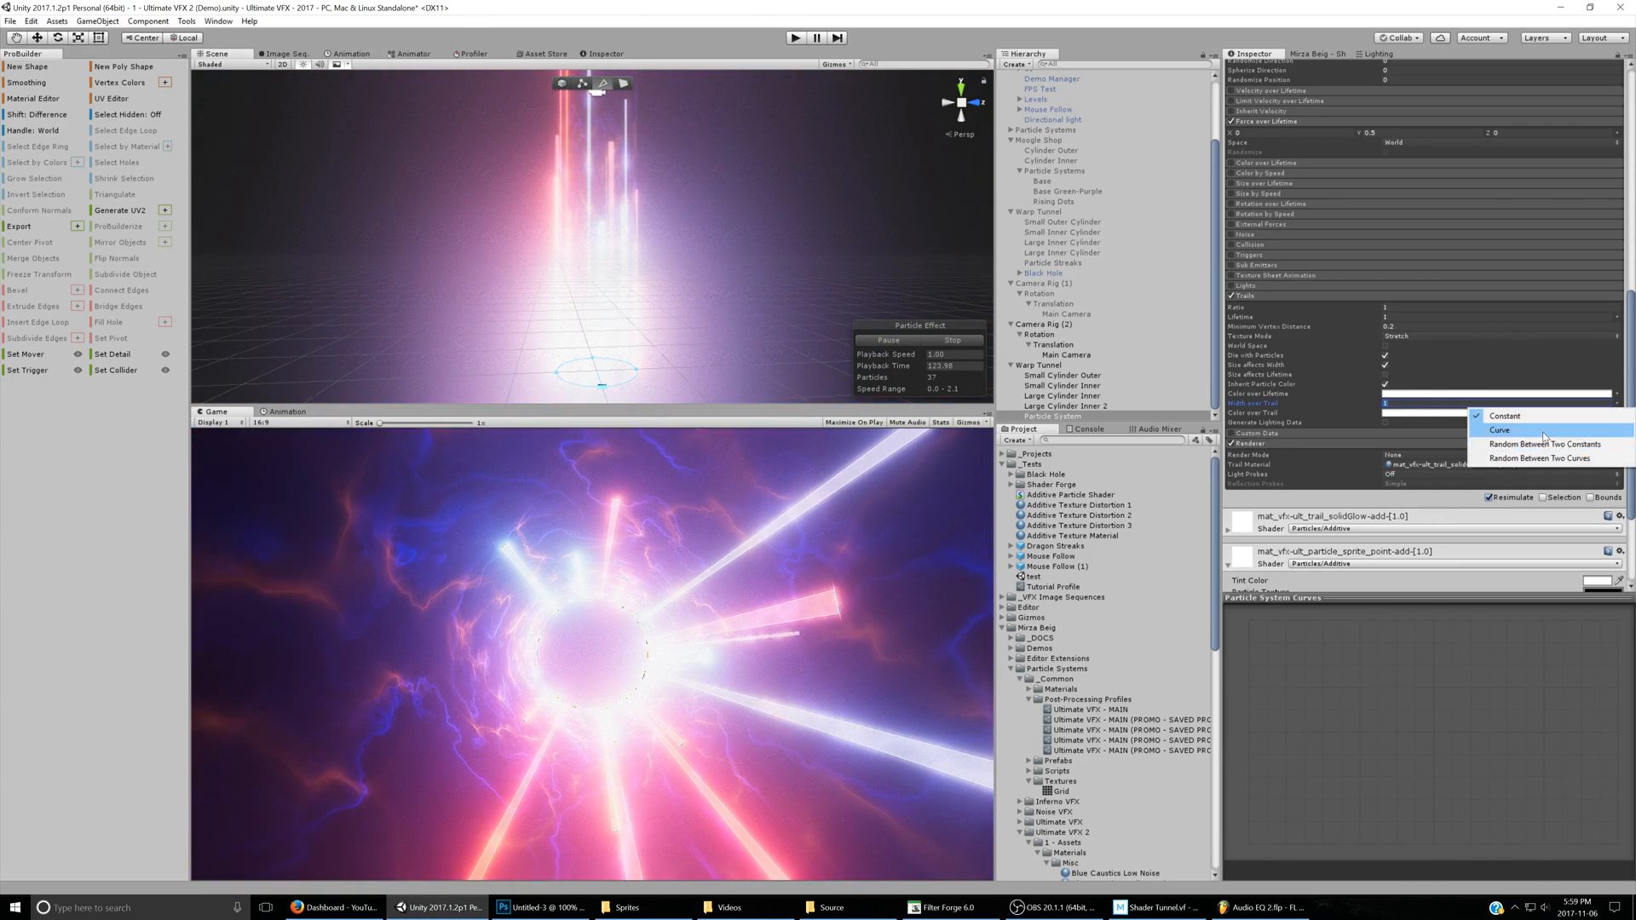
pyautogui.click(1496, 429)
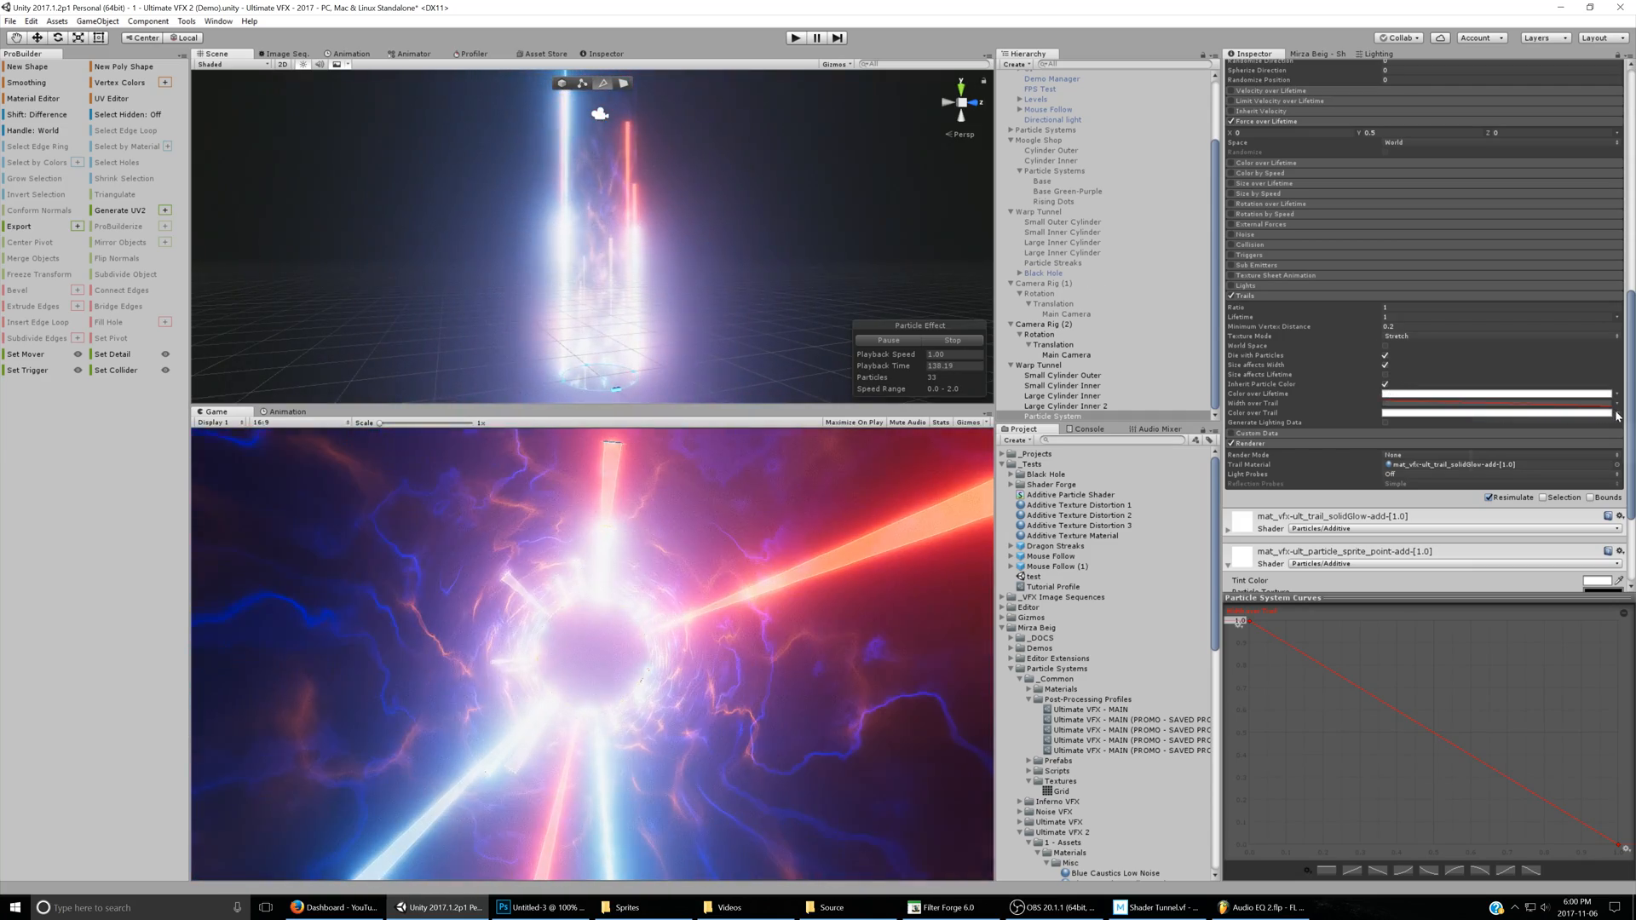
pyautogui.click(1499, 413)
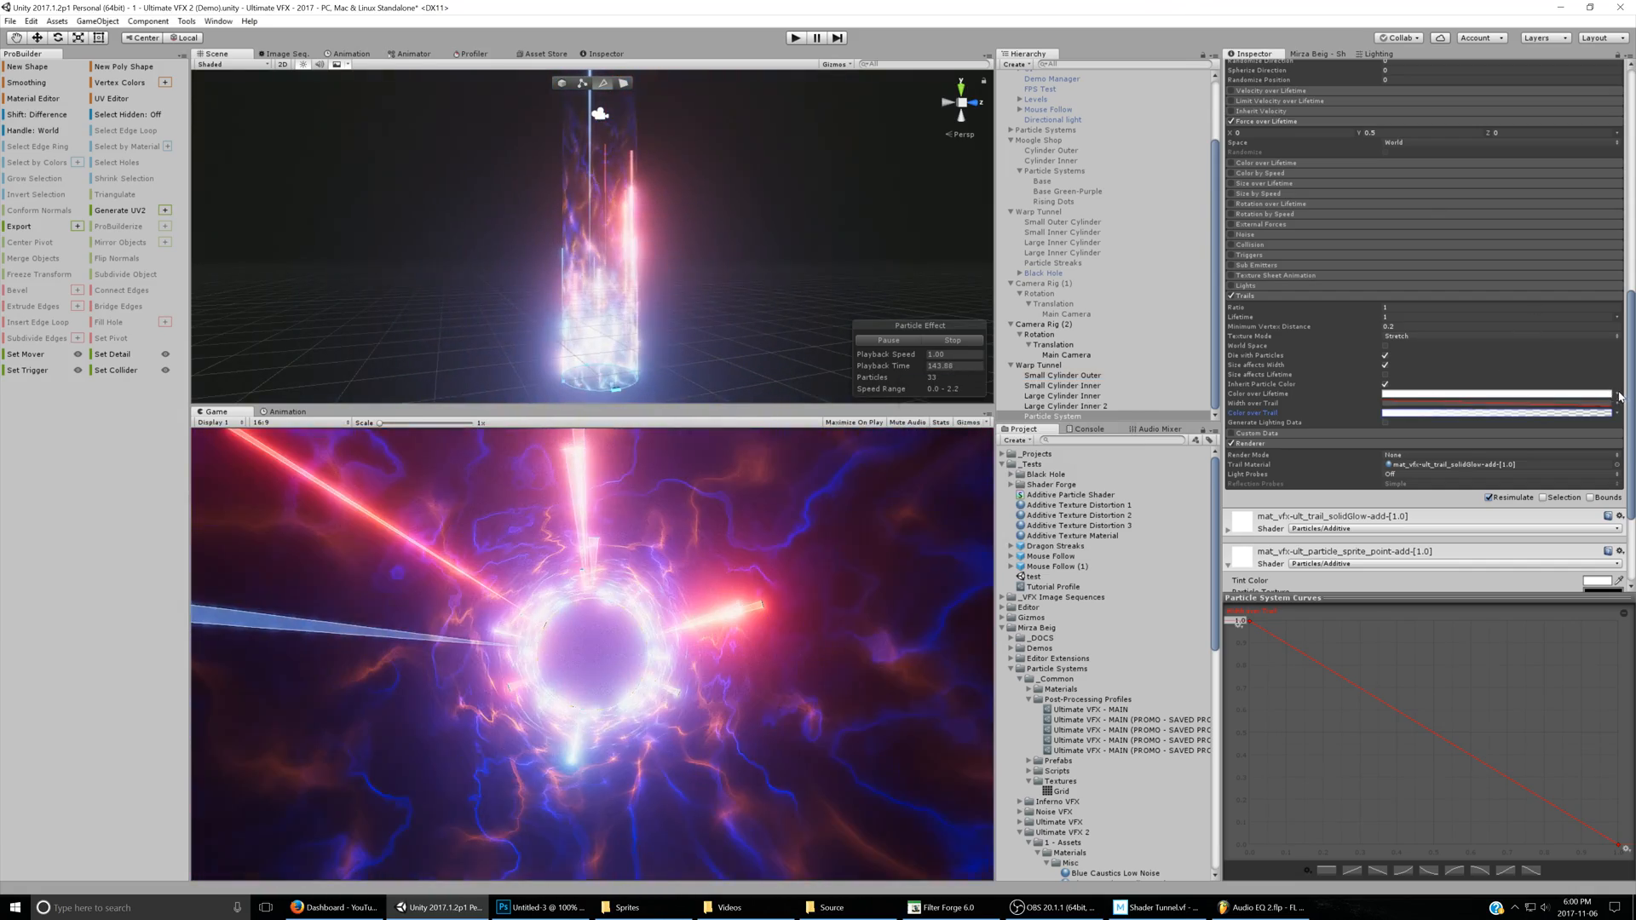
pyautogui.click(1498, 413)
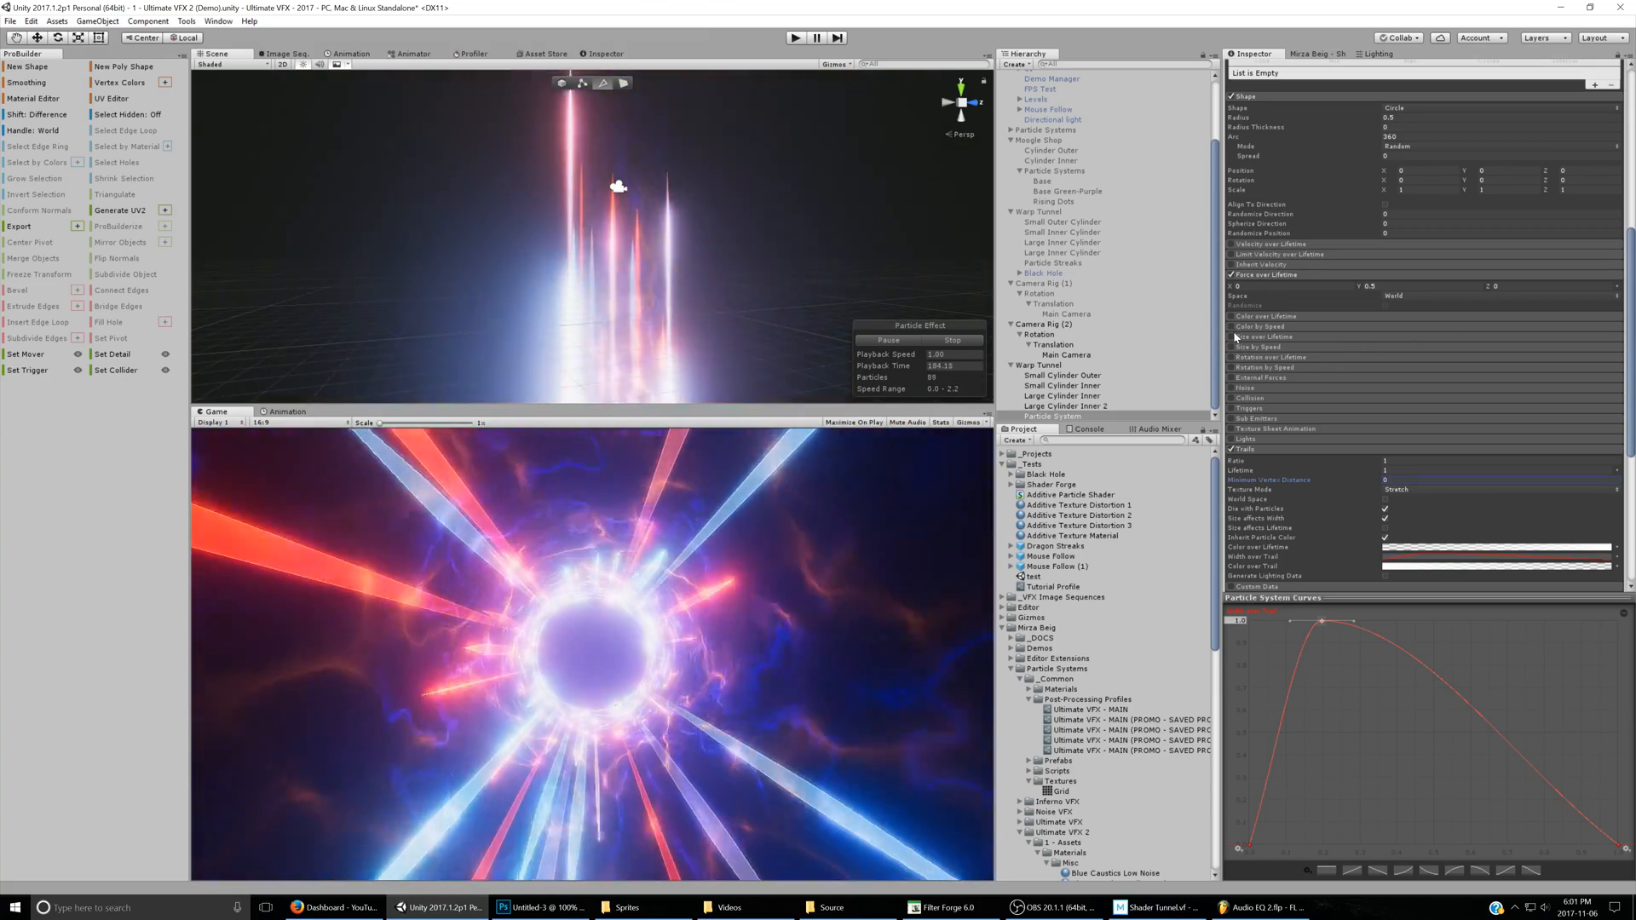
# Set the Emission Rate over Time to 50
pyautogui.click(1234, 336)
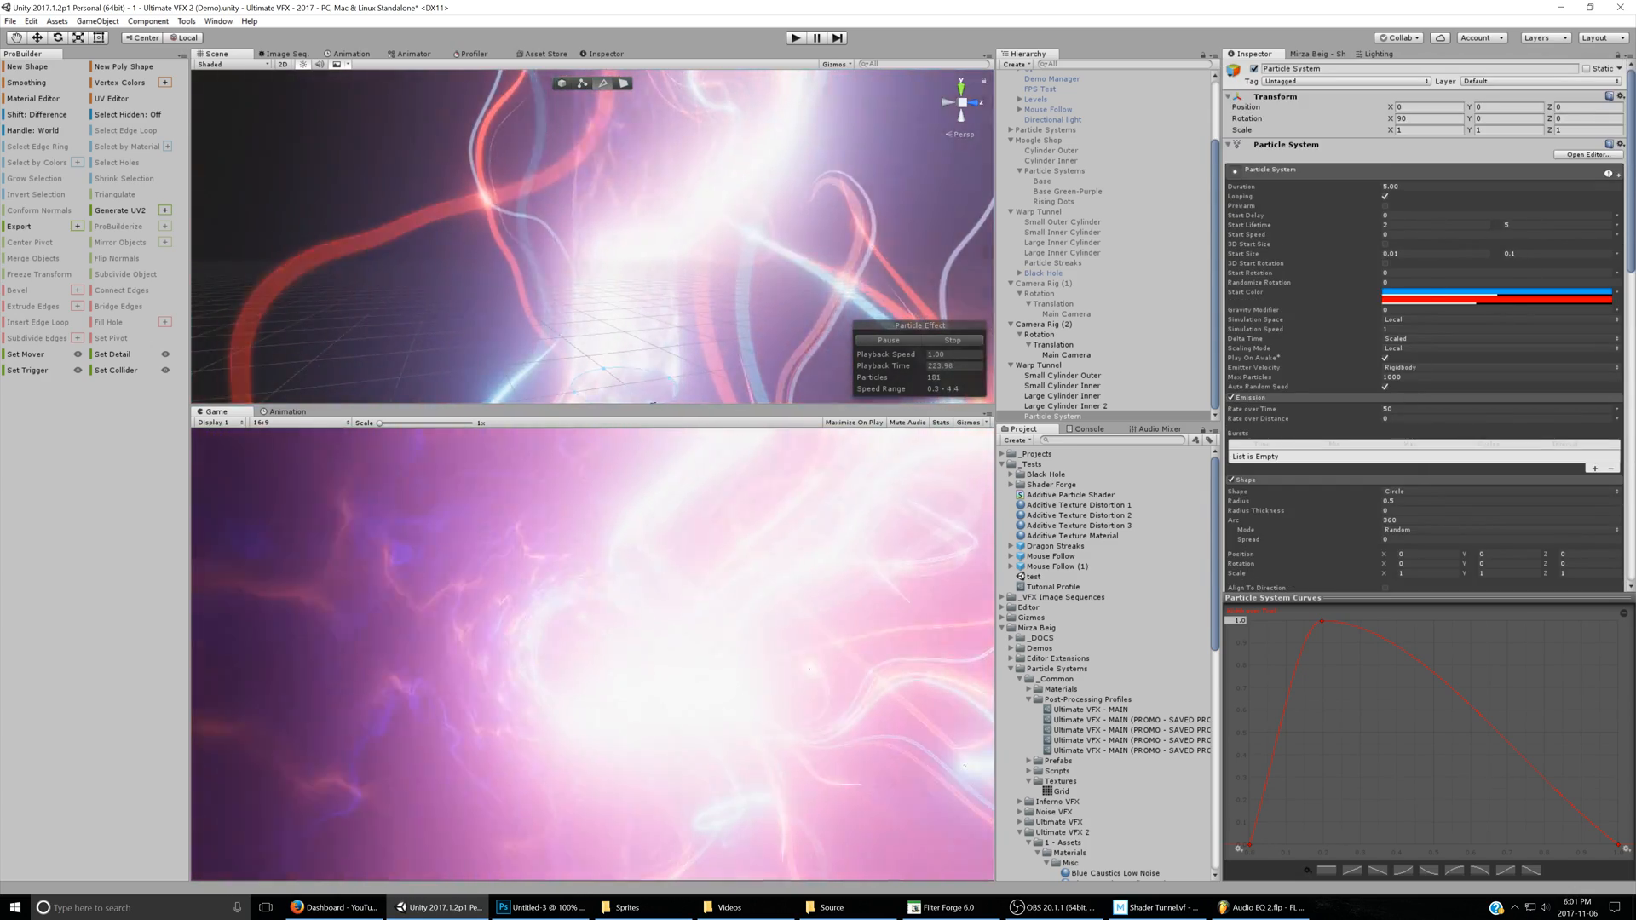
# Lower the maximum Start Size to 0.05 and reduce the red Start Color's alpha
pyautogui.click(1495, 291)
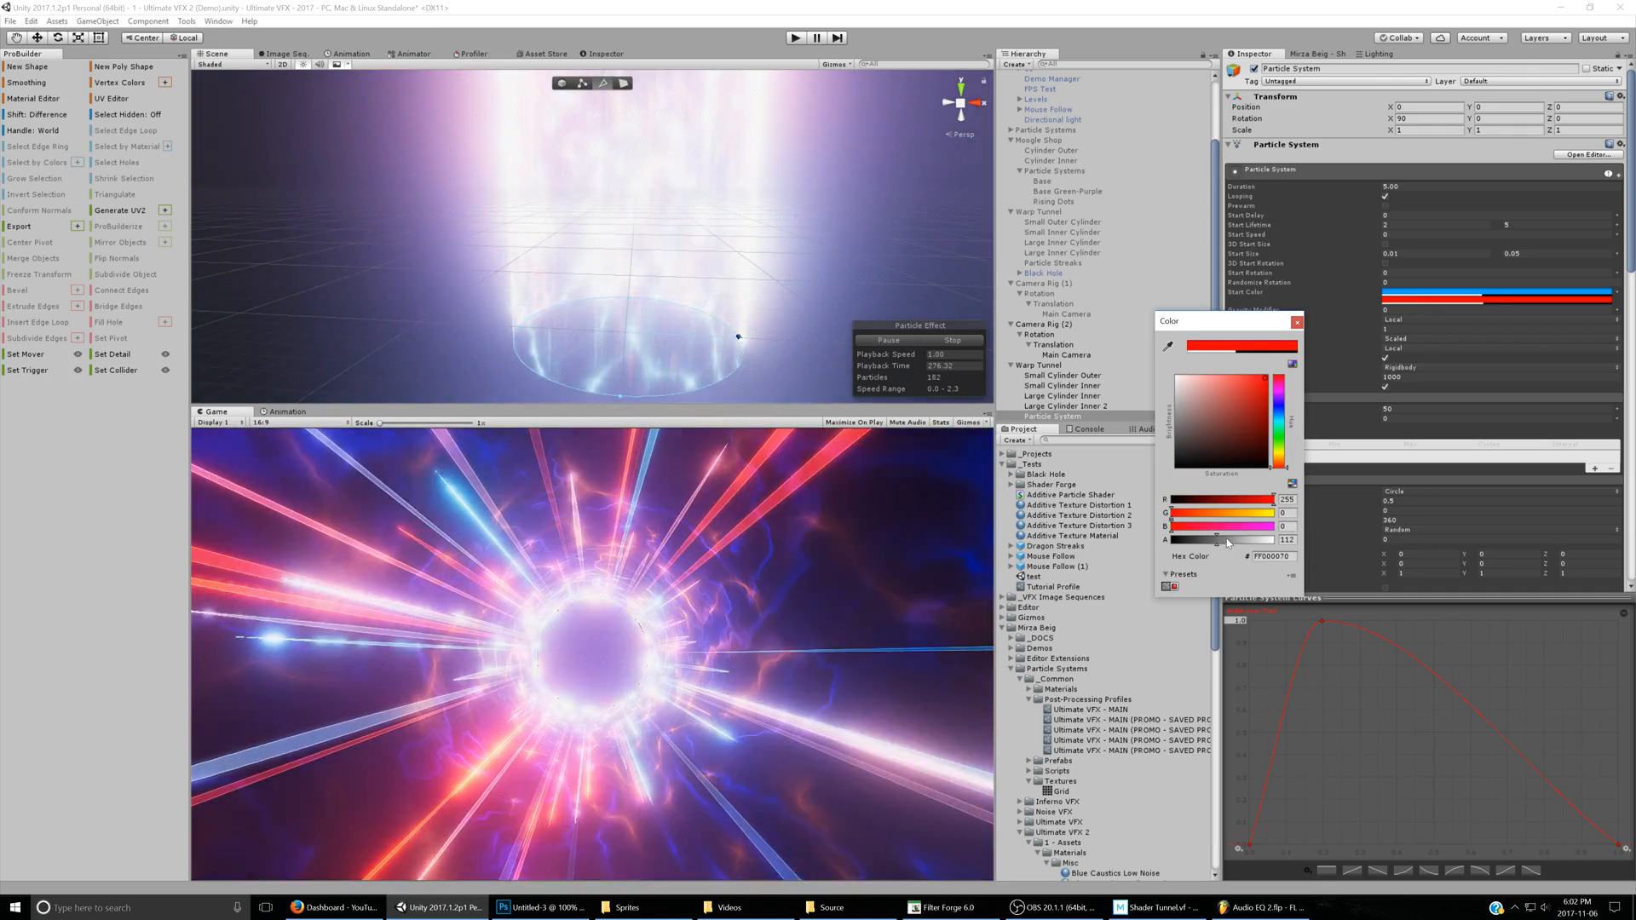
pyautogui.click(1297, 322)
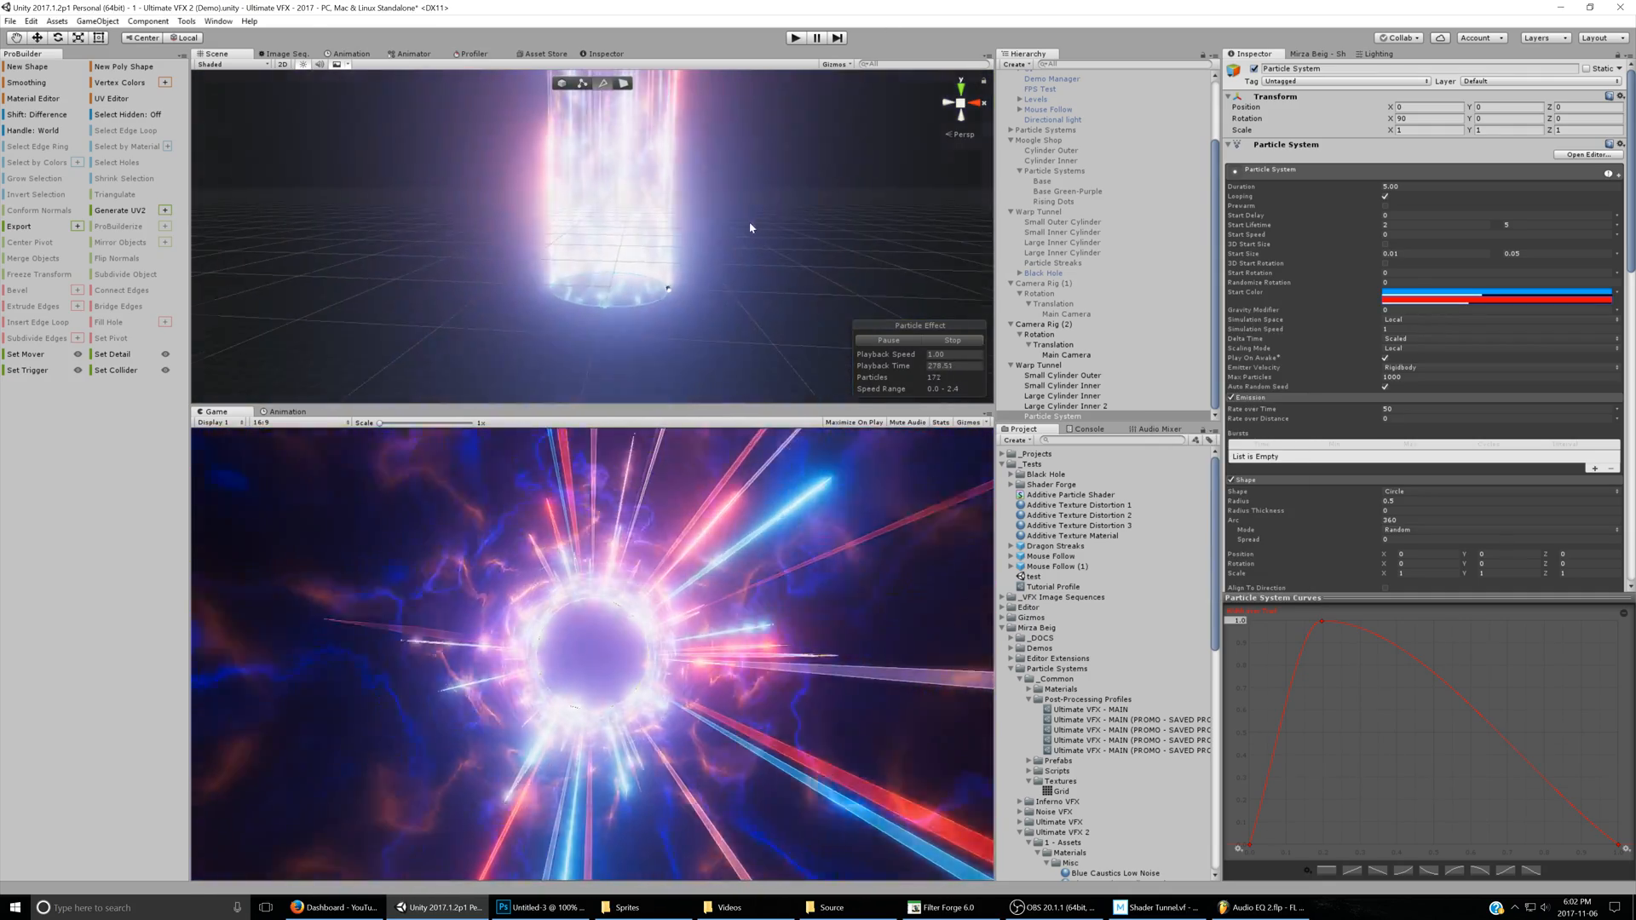